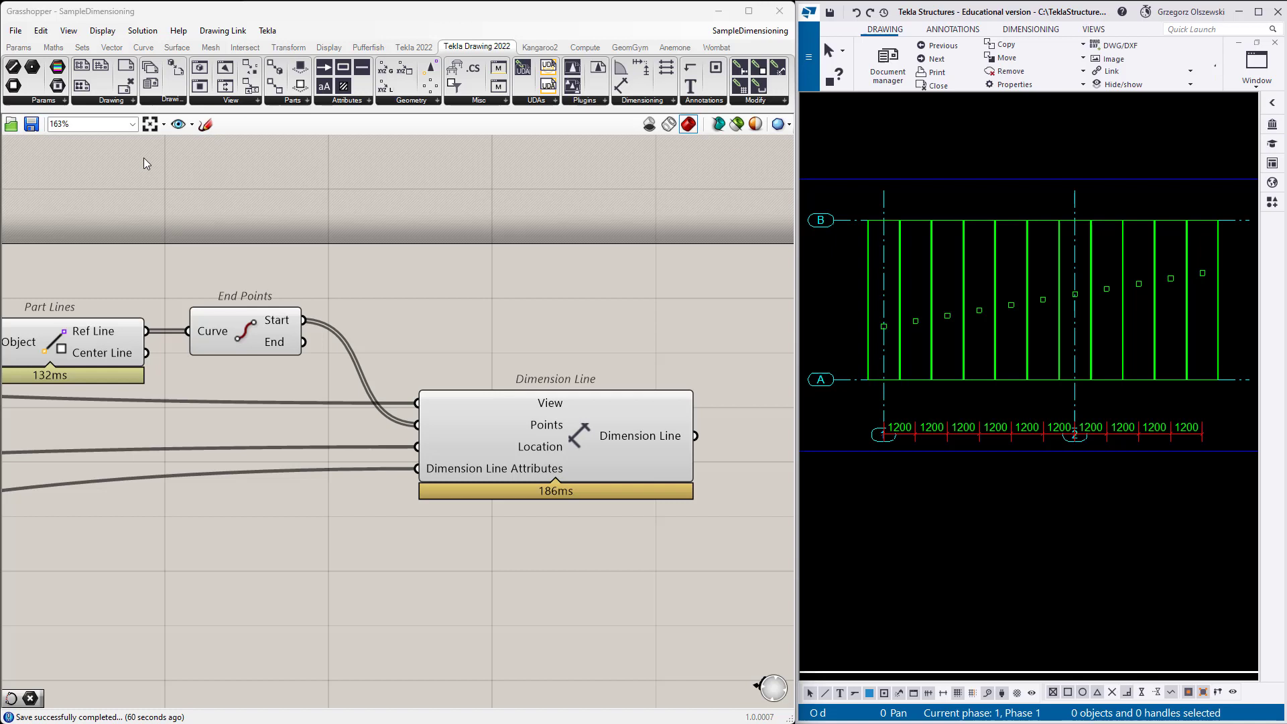
mouse_move(390, 290)
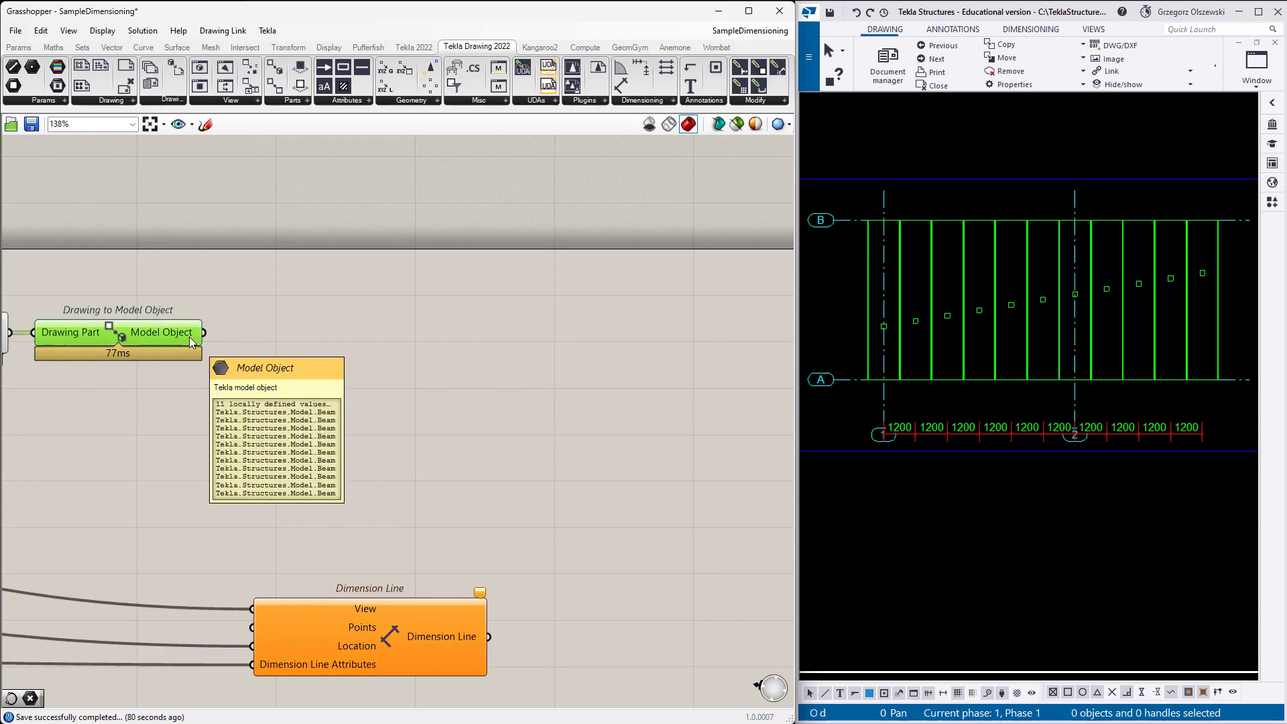
- Place a Tekla Convert to Brep component fed by the Model Object output
click(413, 47)
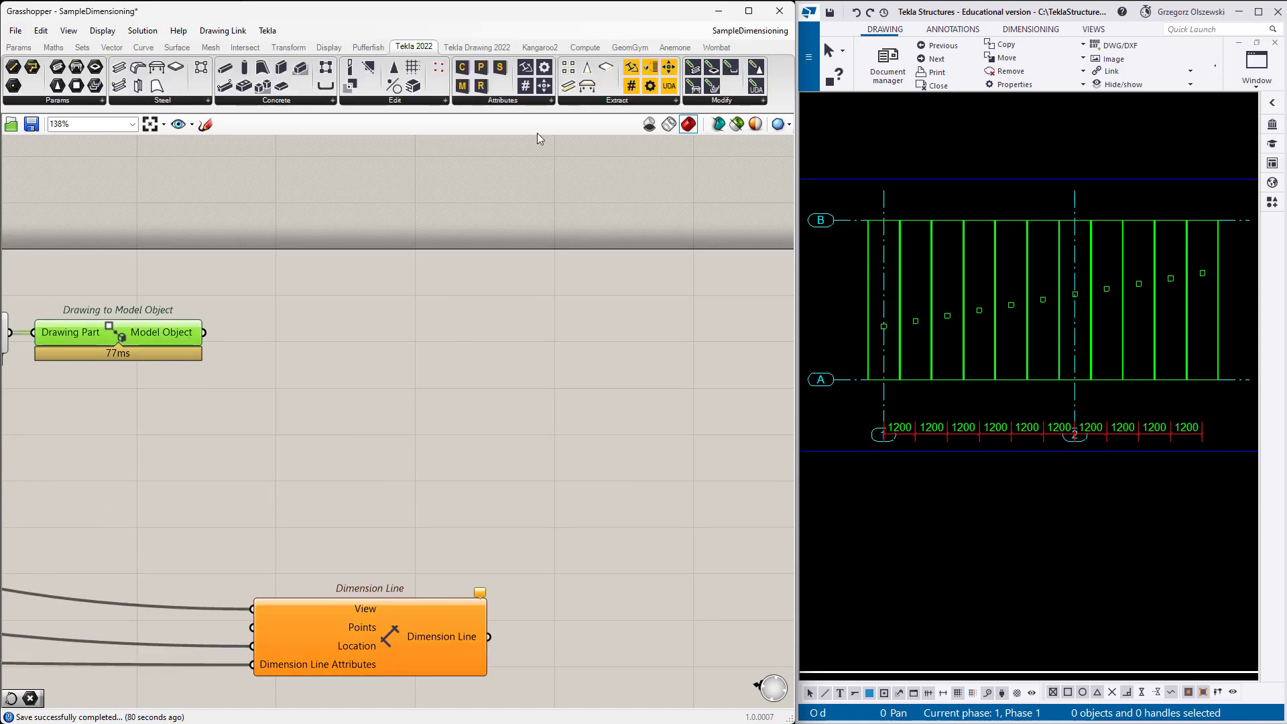
click(616, 100)
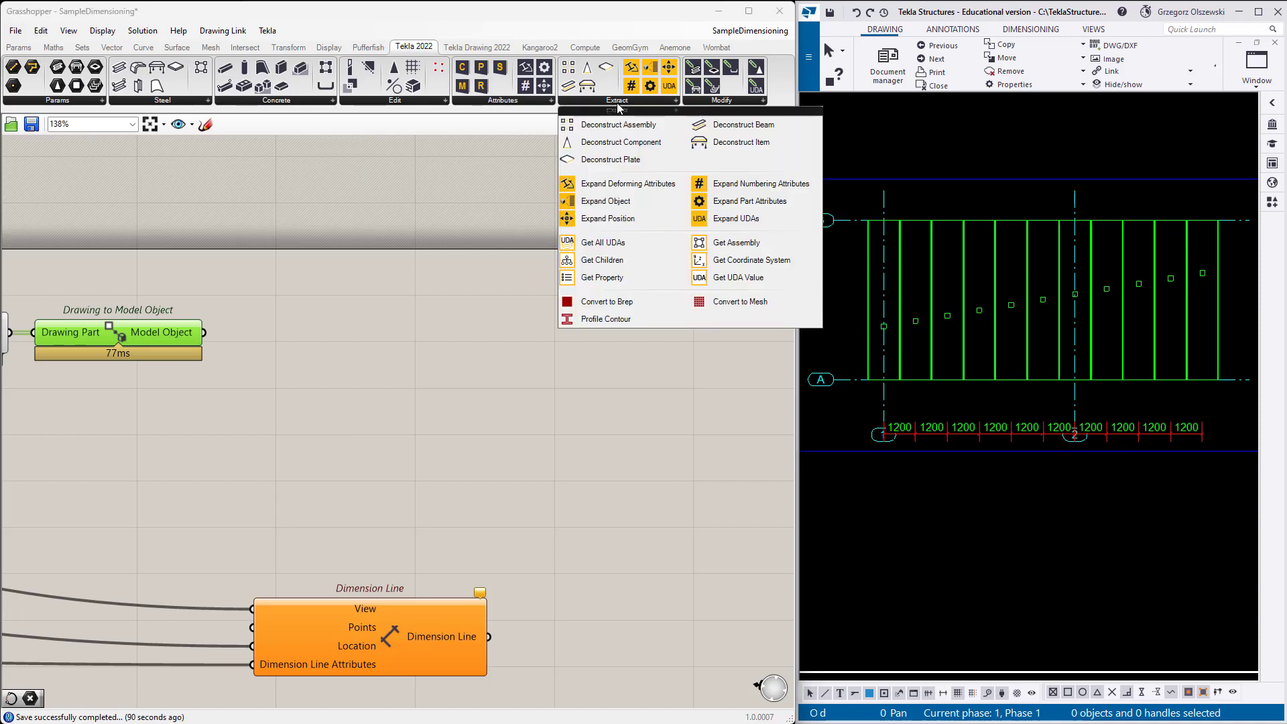
mouse_move(739, 301)
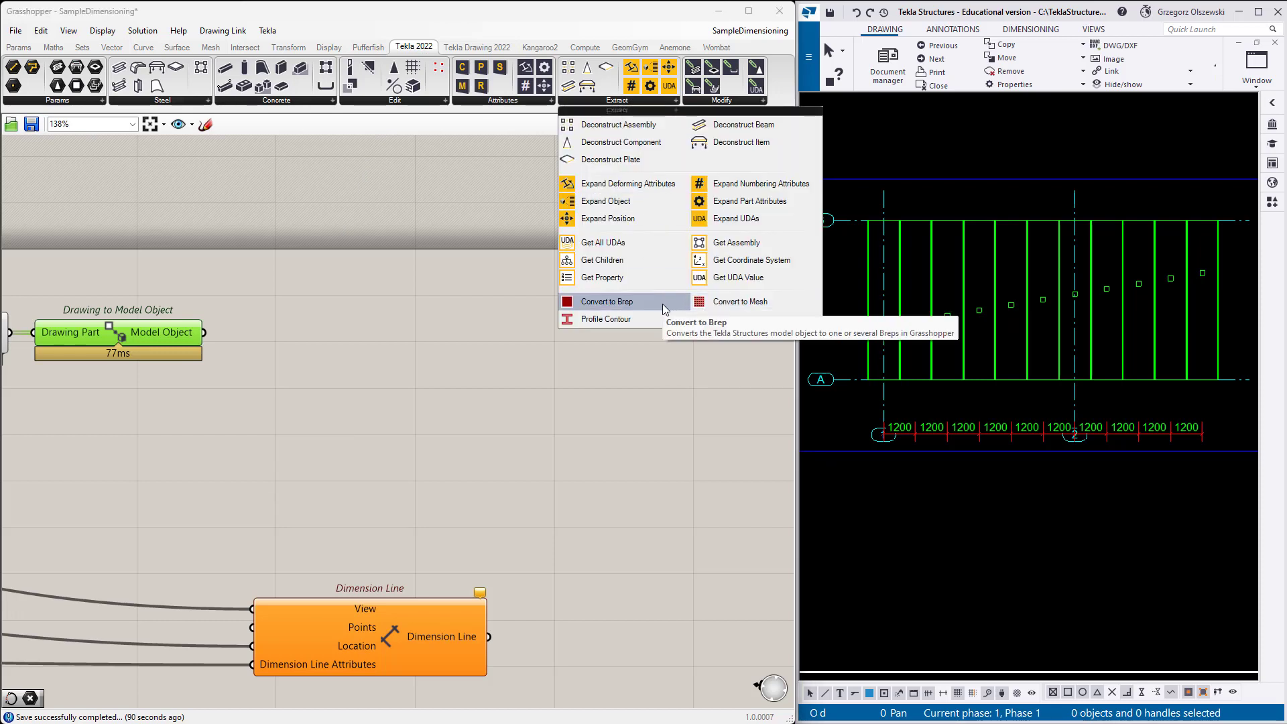
click(606, 301)
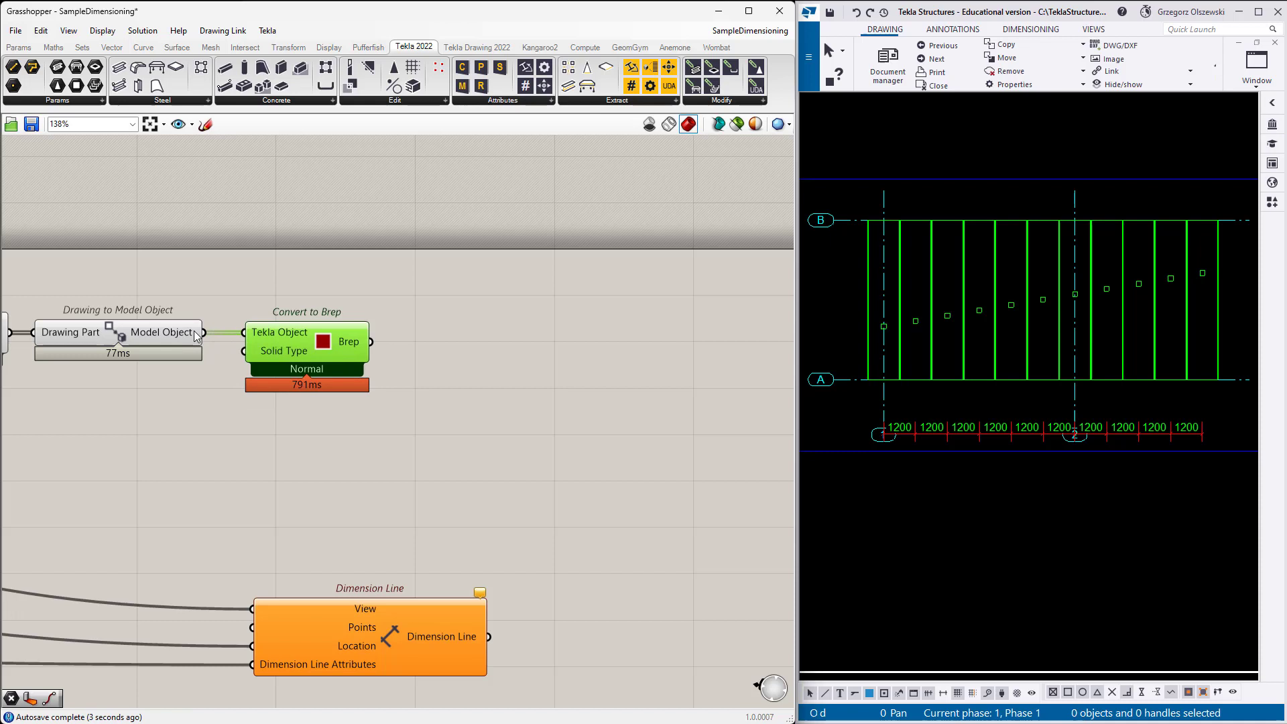
mouse_move(348, 342)
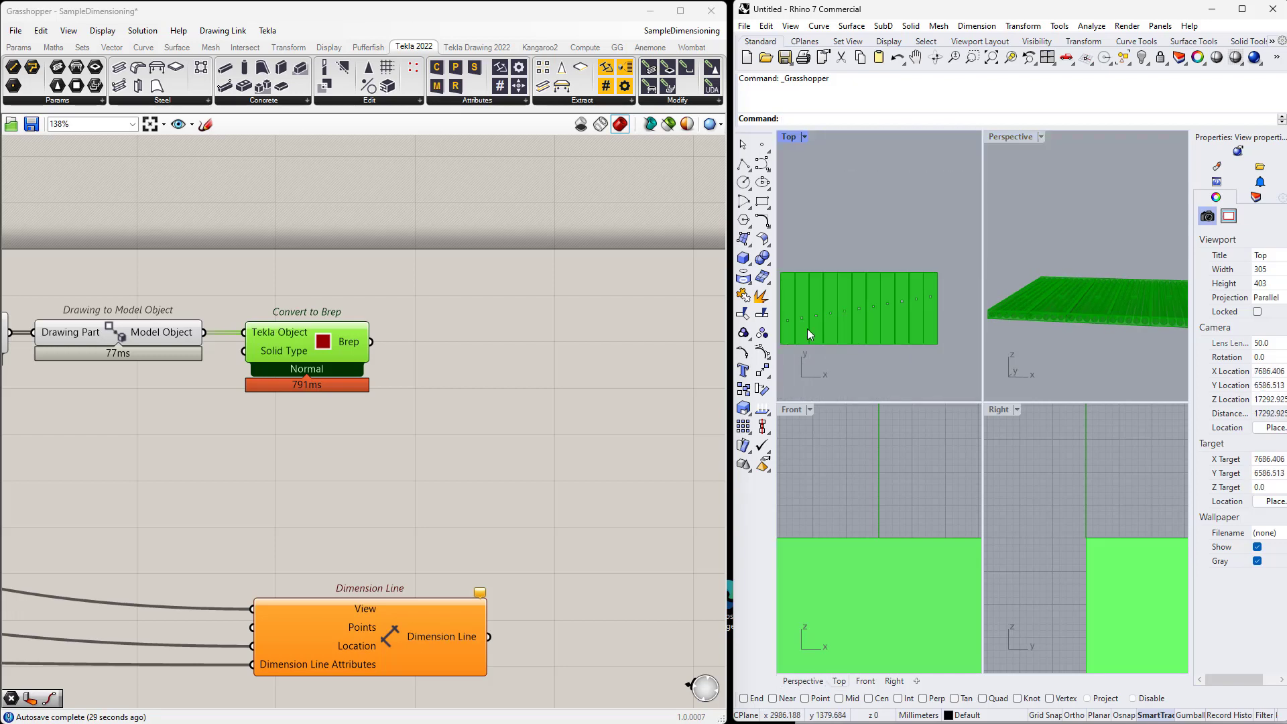
mouse_move(349, 341)
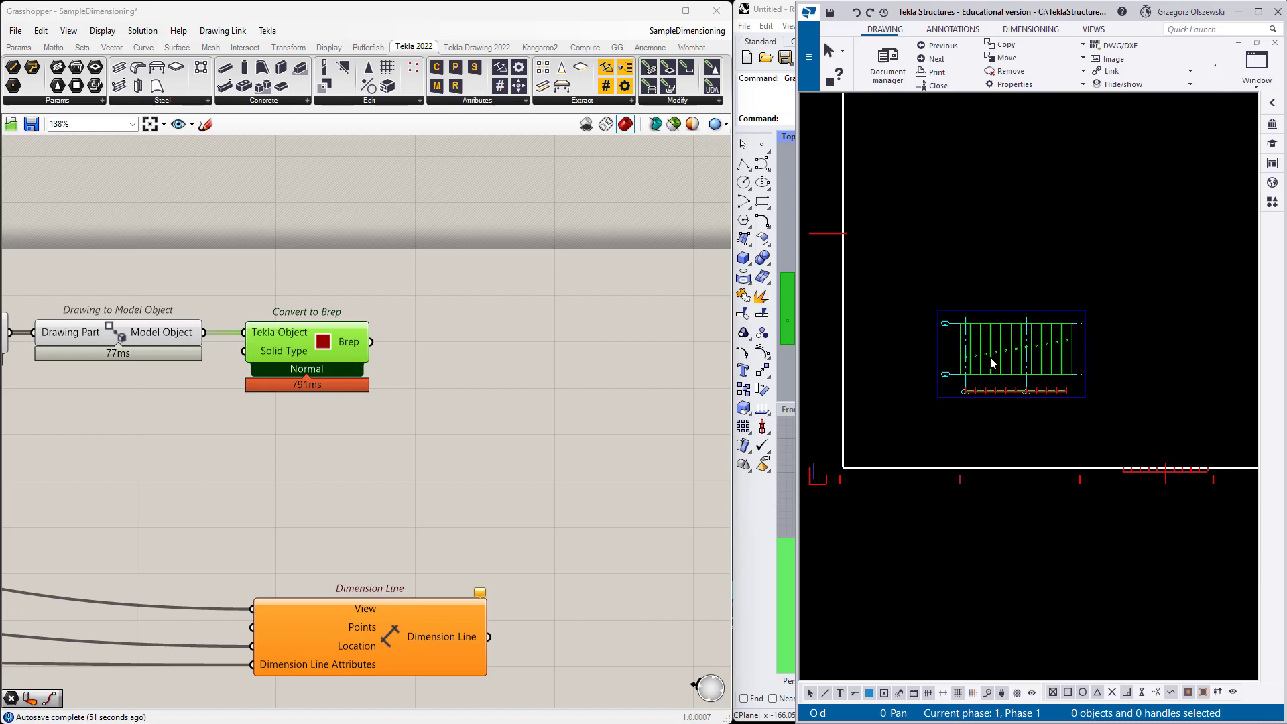
mouse_move(762, 542)
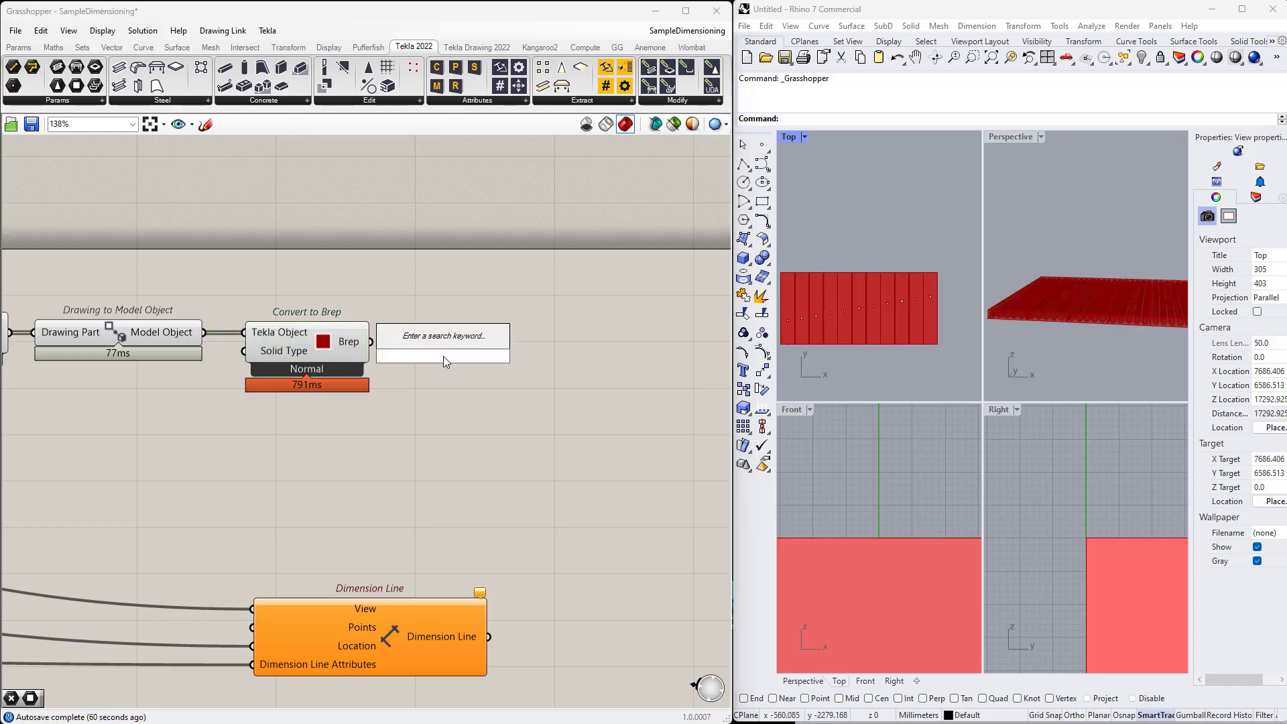
- Place an Orient component via 'orient' search, taking the converted Breps as geometry
text(orient)
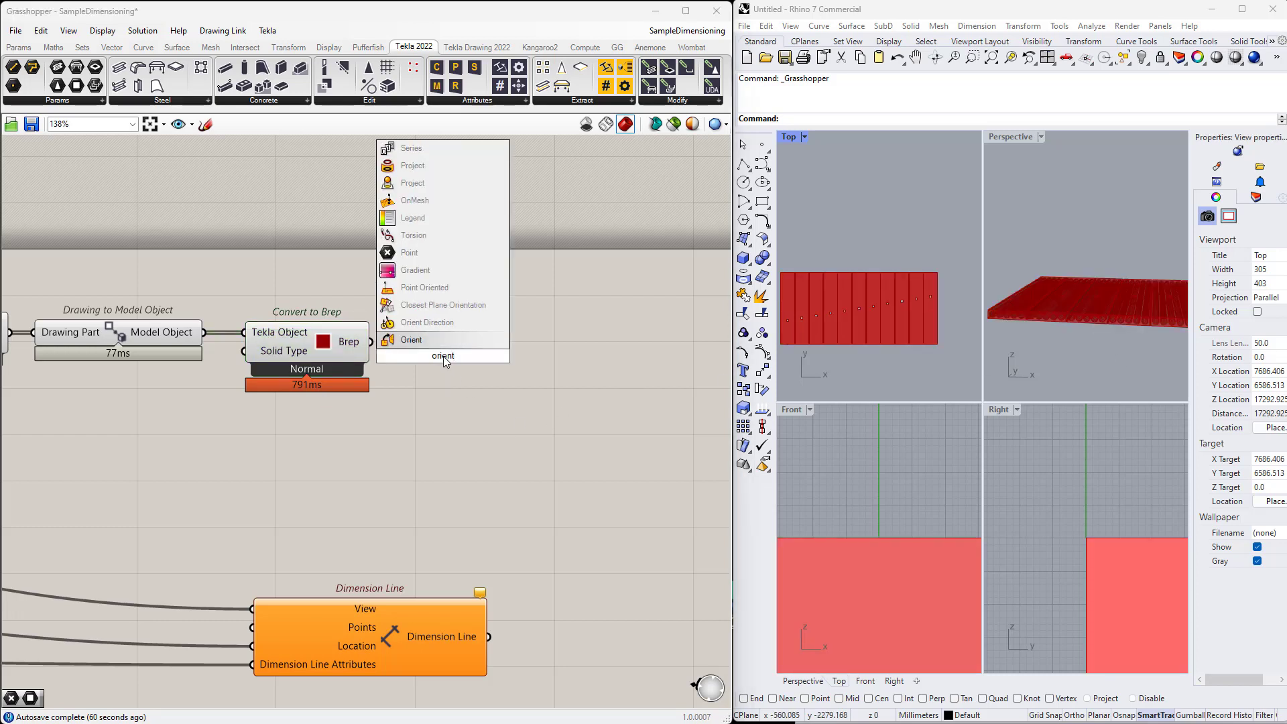
click(410, 340)
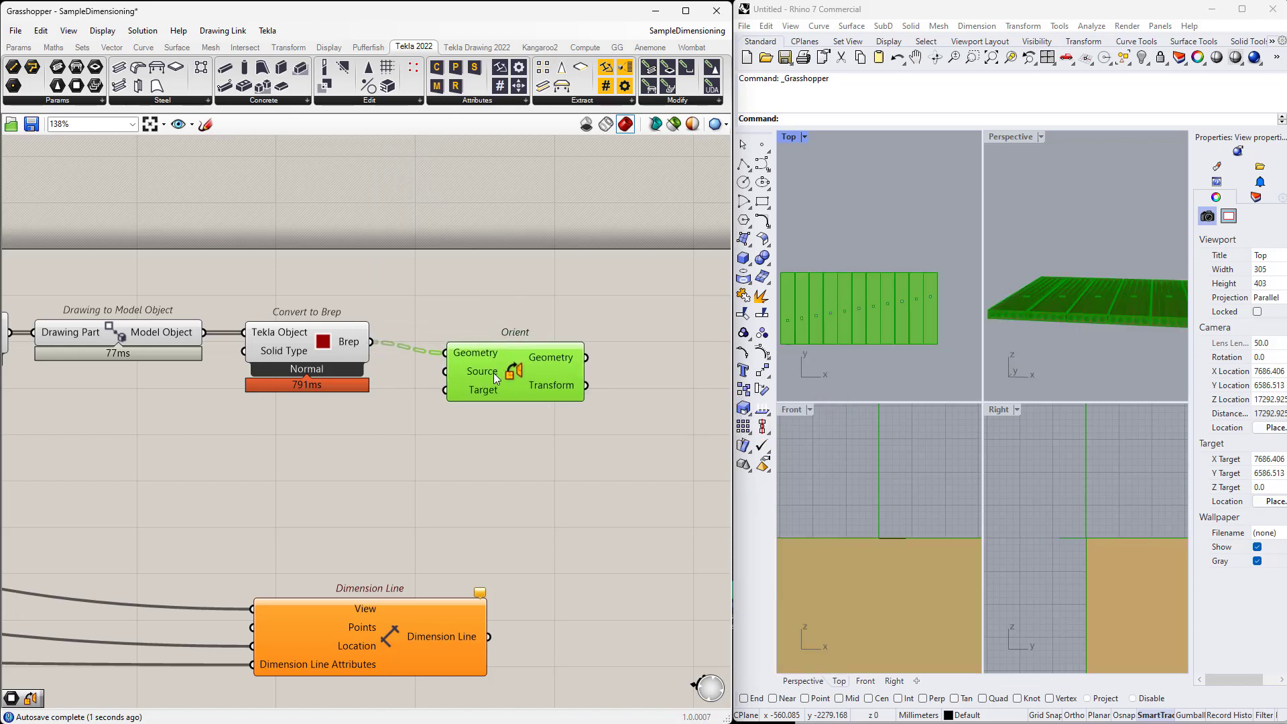
mouse_move(486, 376)
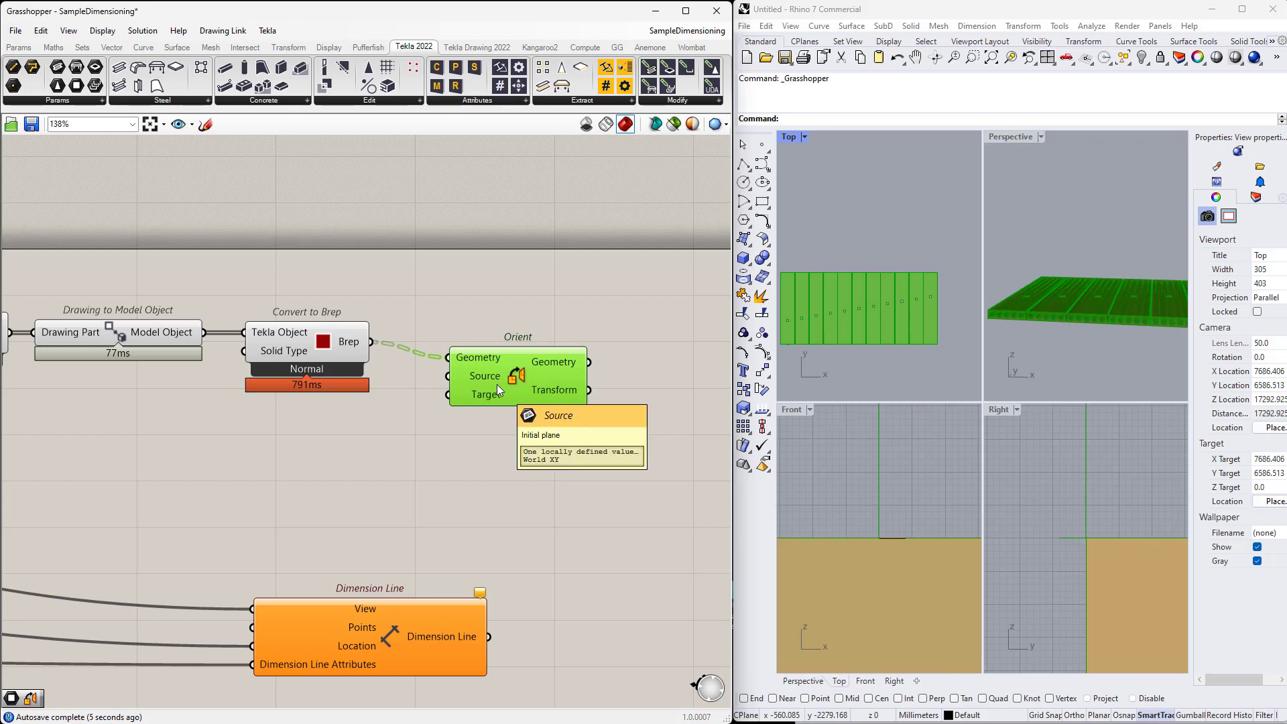
scroll(down, 3)
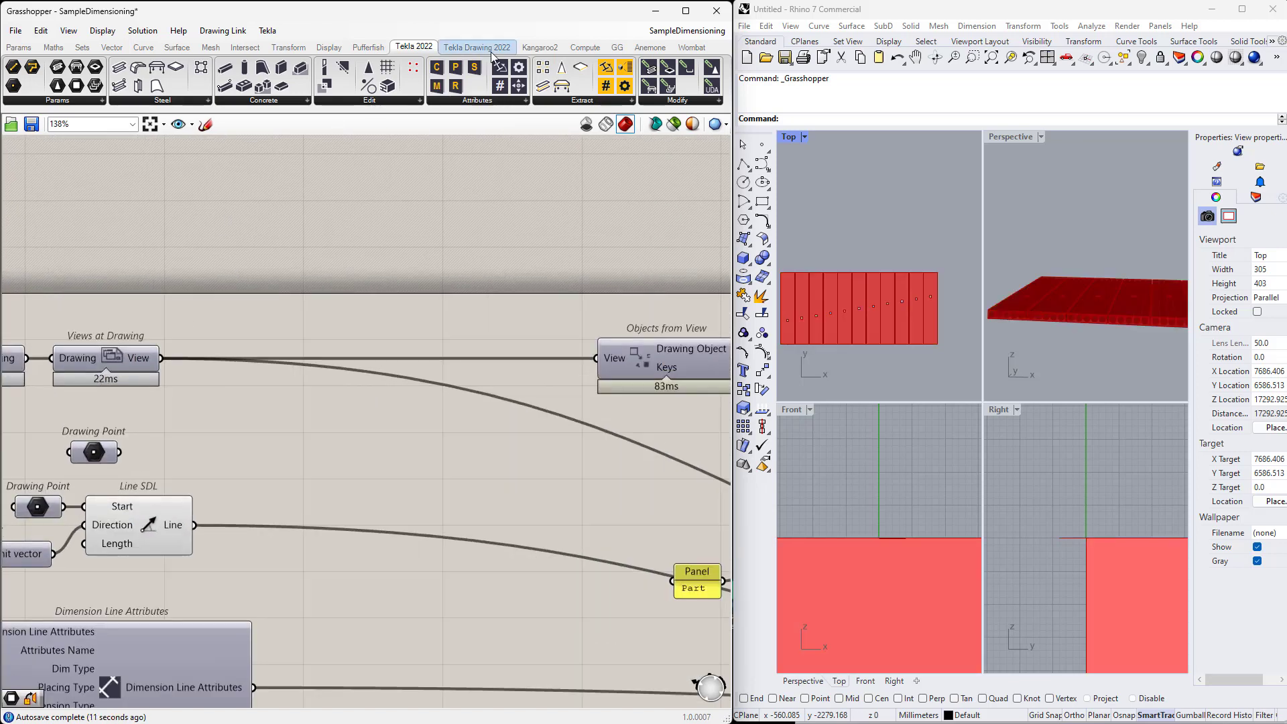
- Add a View properties component and use the view's CS as Orient's target
click(216, 82)
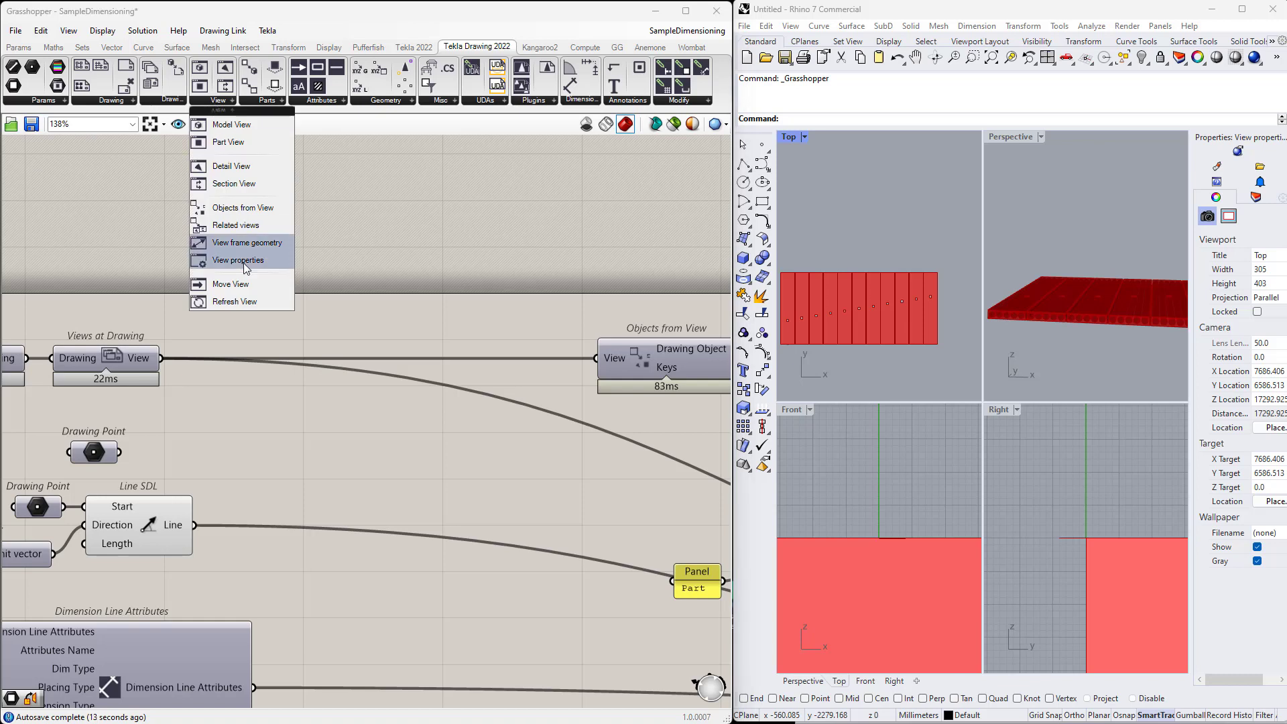
click(238, 260)
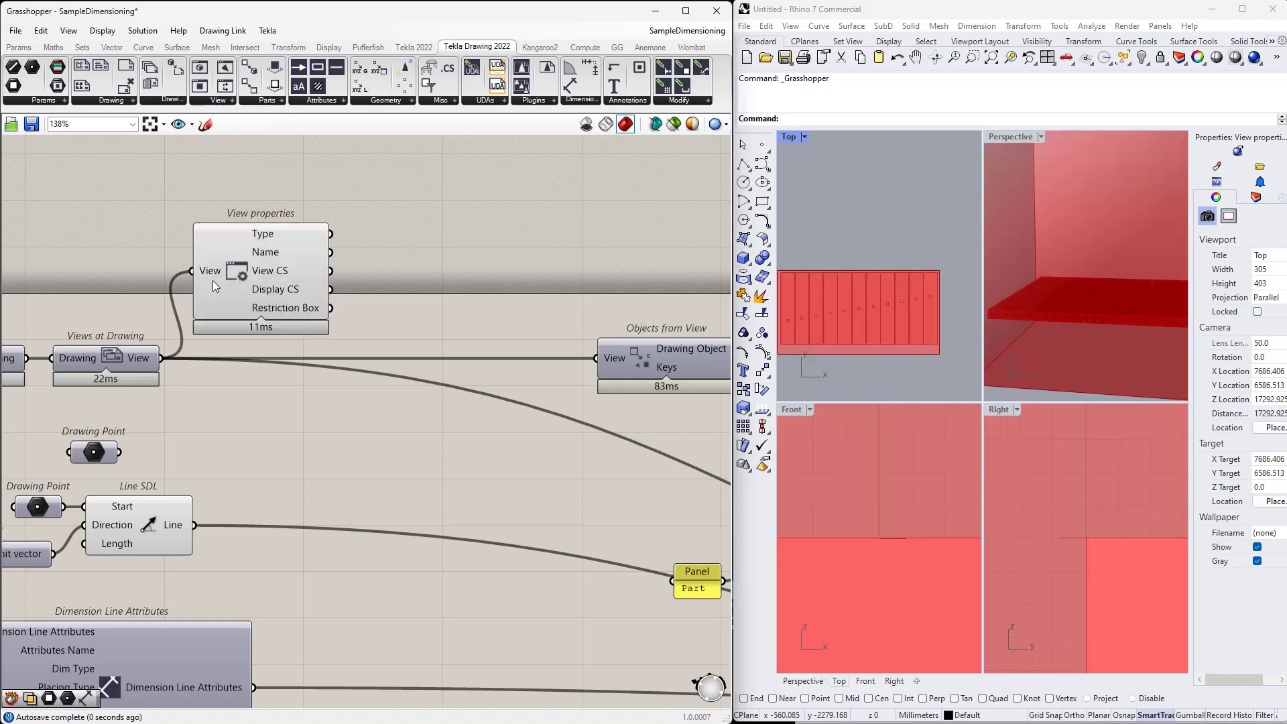
click(271, 278)
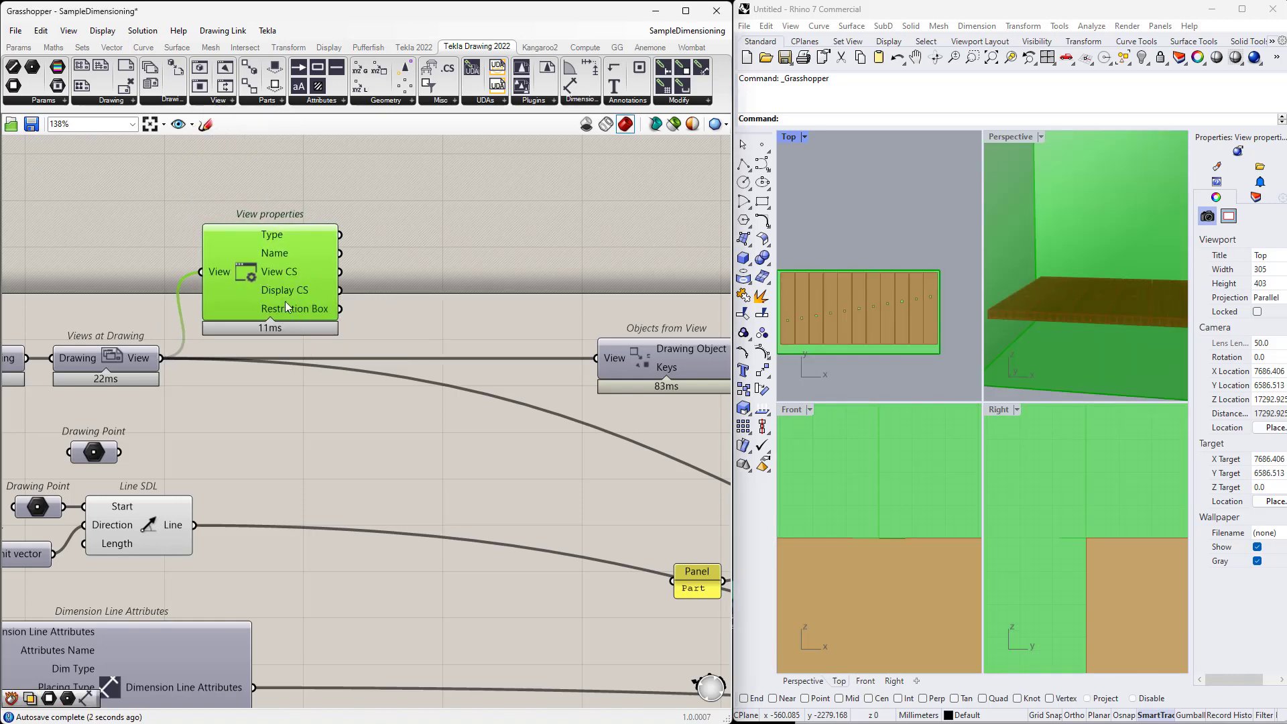
scroll(down, 3)
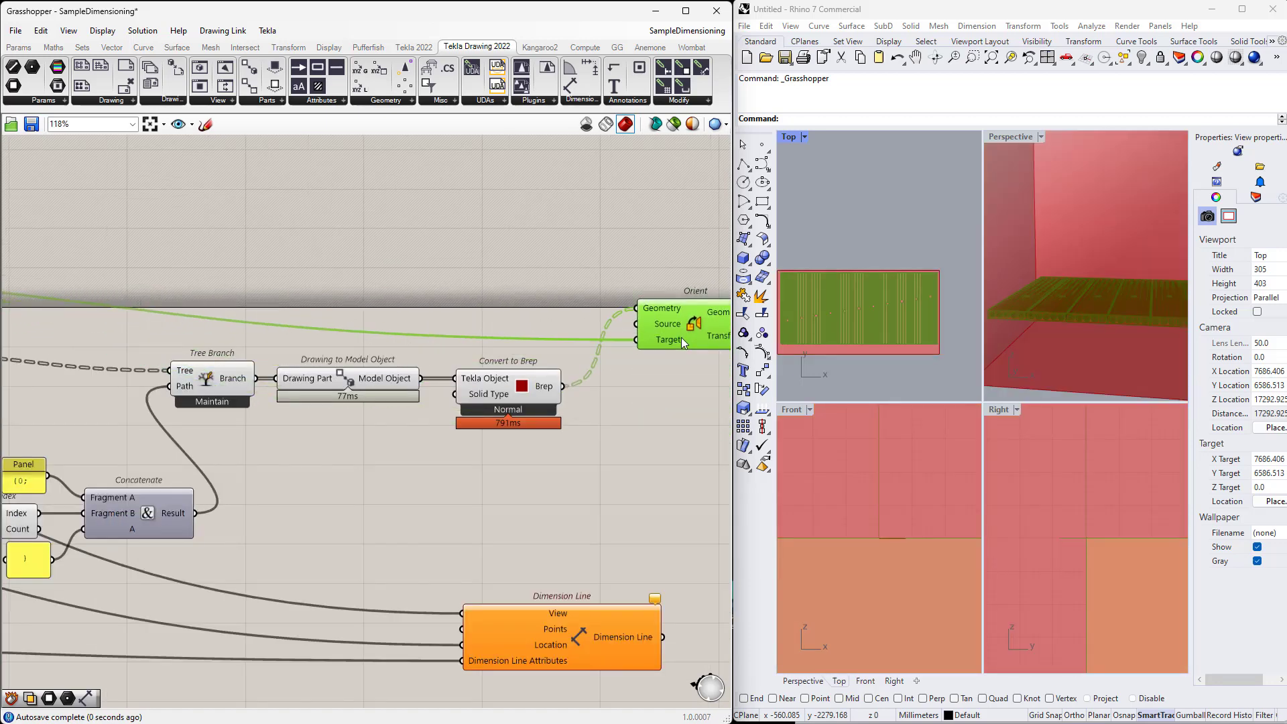
scroll(down, 3)
text(br)
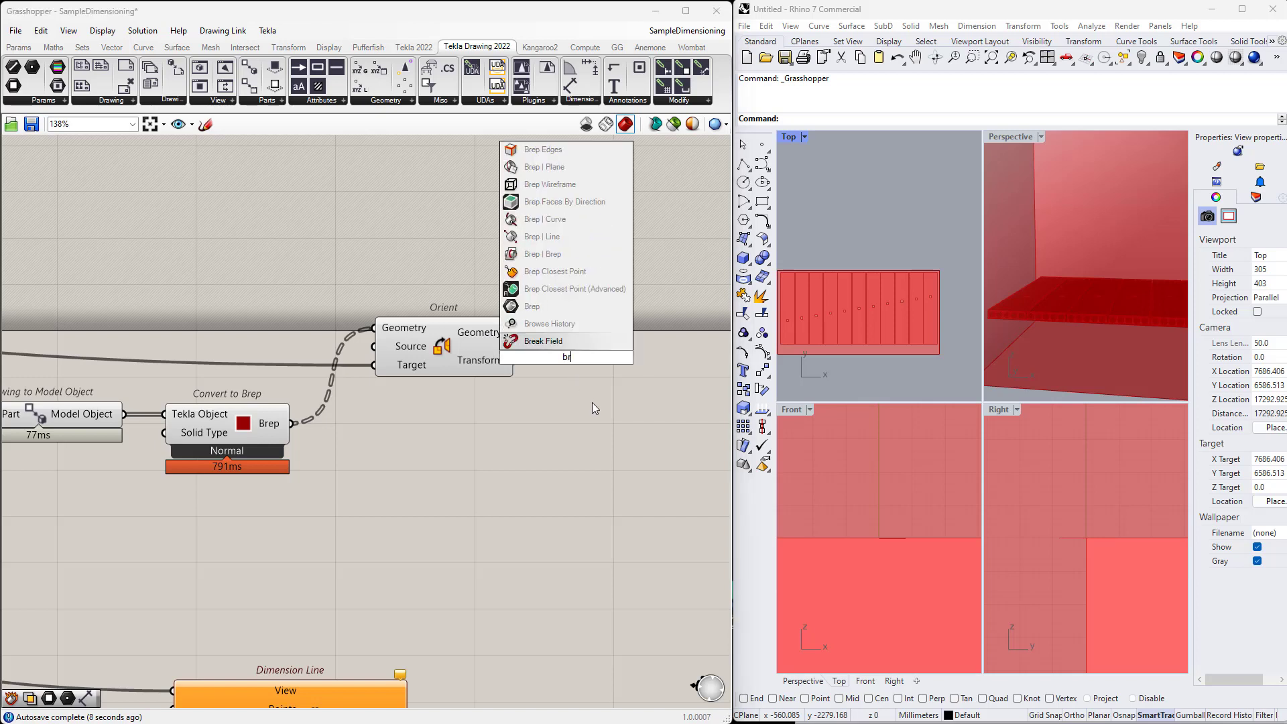
- Store Orient's geometry in a Brep parameter and preview selected objects only
click(531, 307)
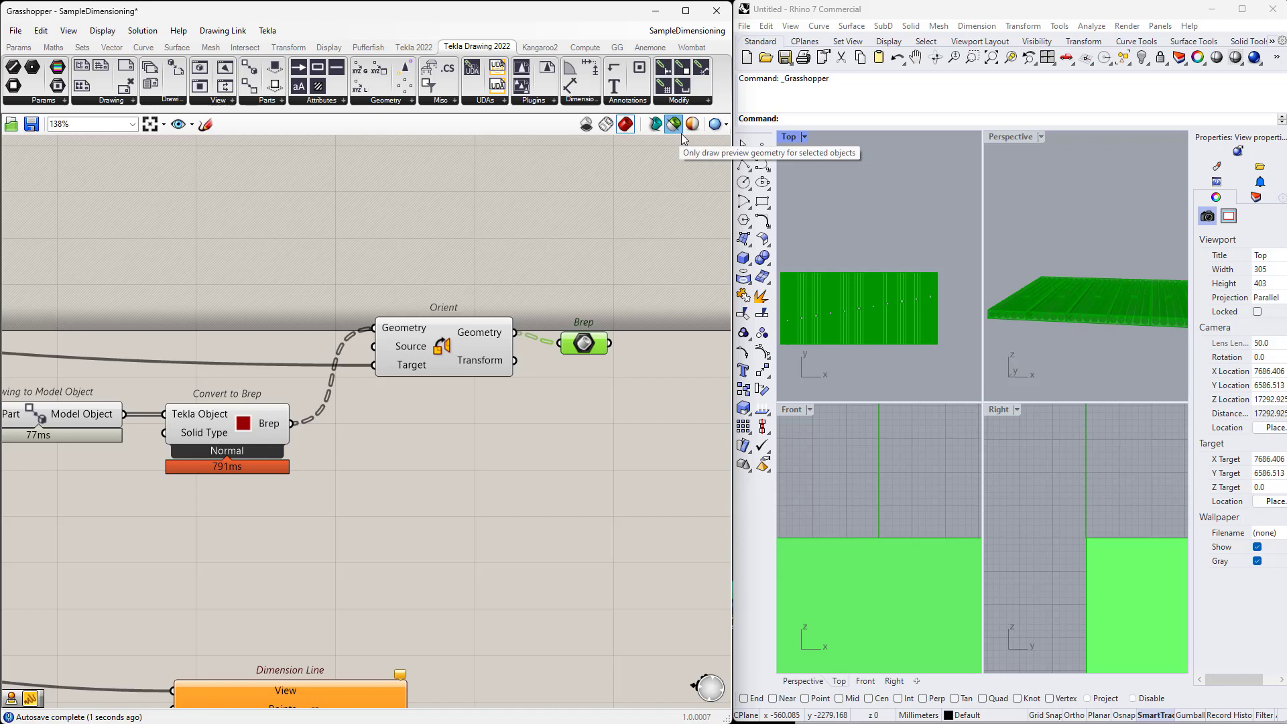
click(443, 359)
text(shadow)
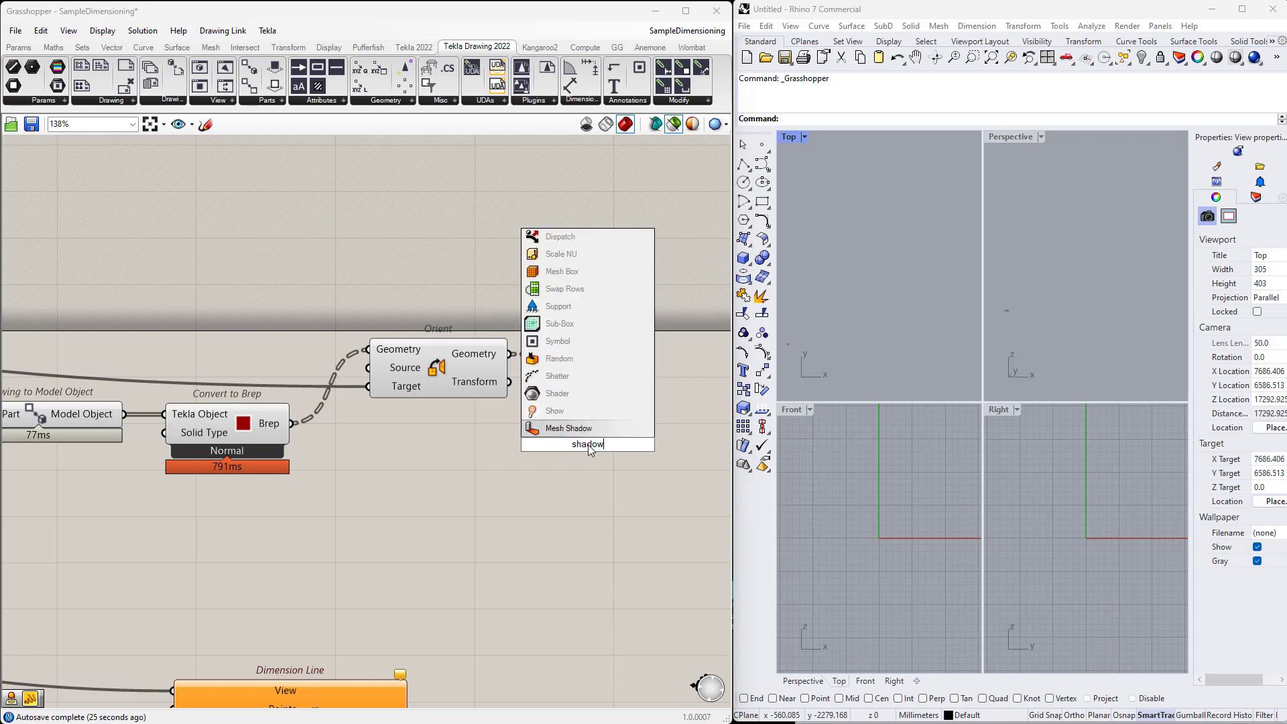
- Place a Mesh Shadow component using Orient's geometry as its mesh input
click(567, 428)
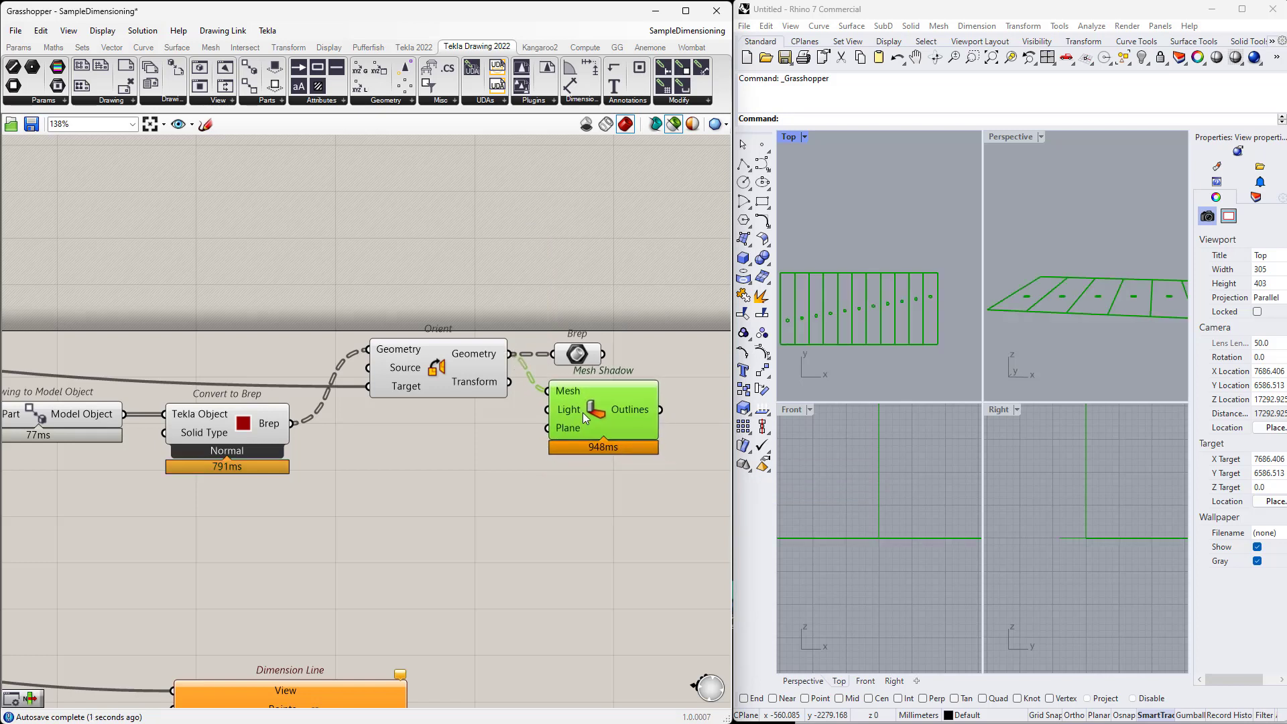
scroll(up, 3)
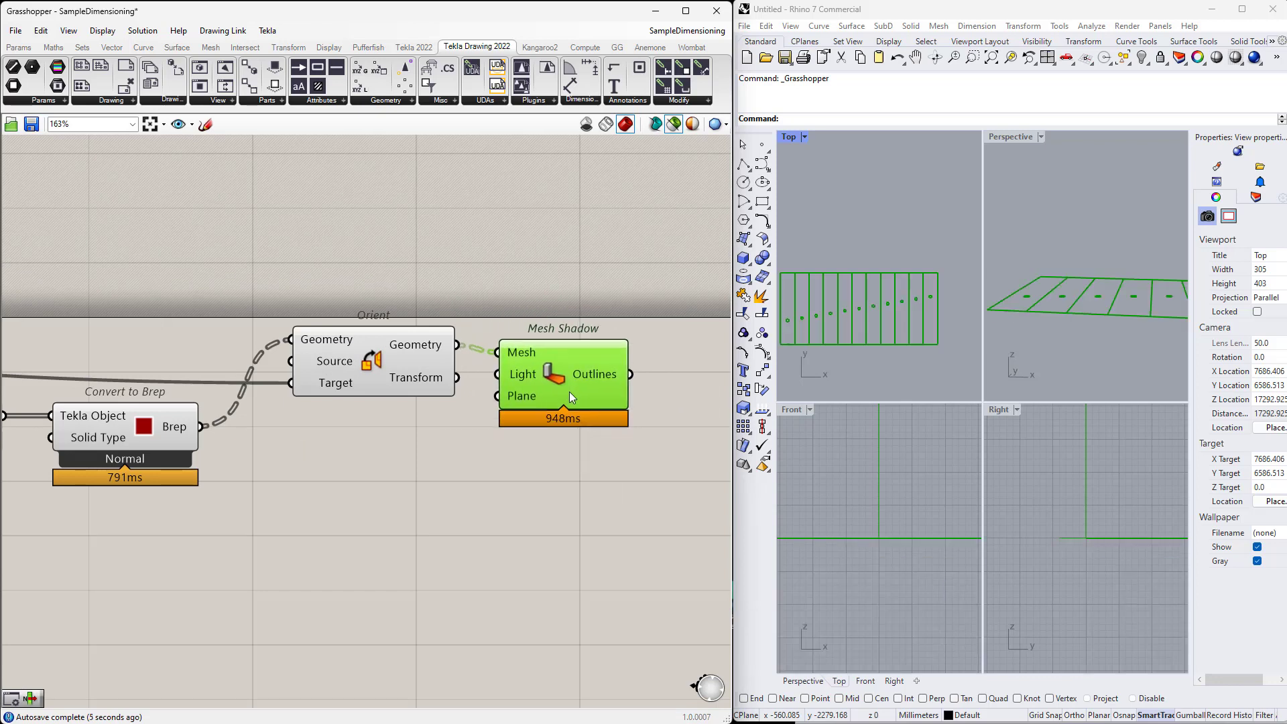
click(372, 361)
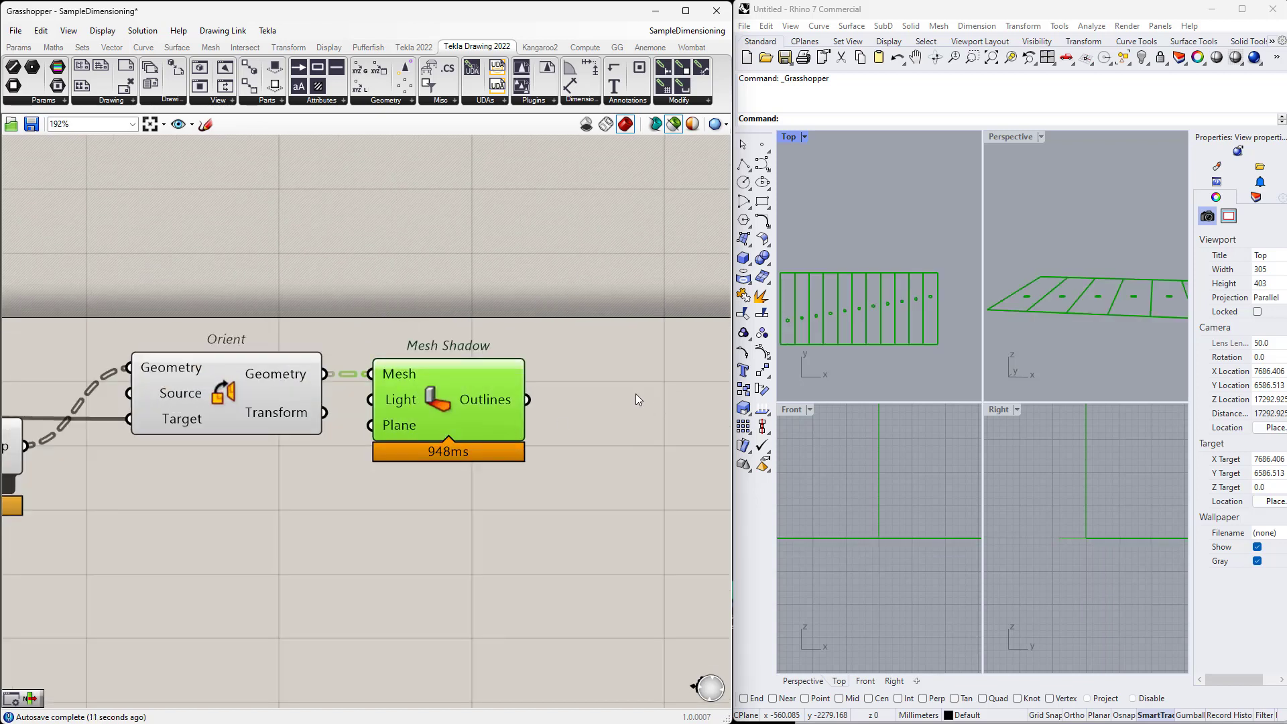
mouse_move(856, 353)
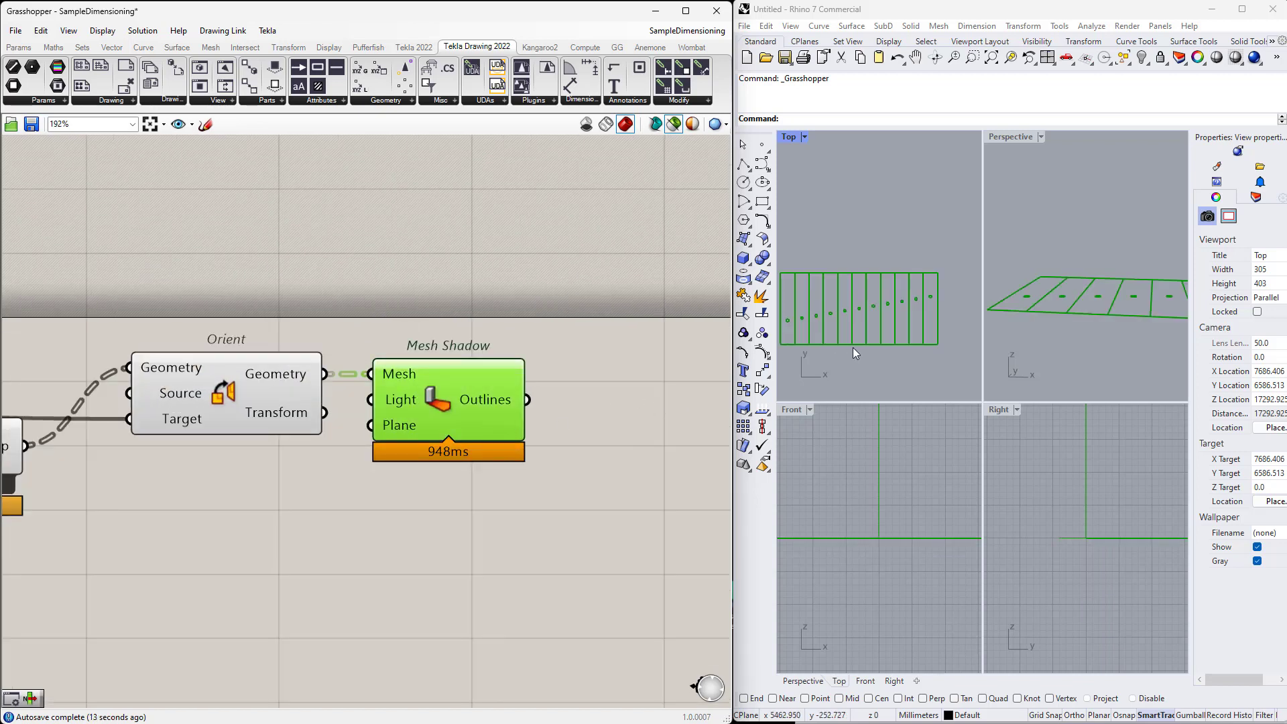
mouse_move(933, 320)
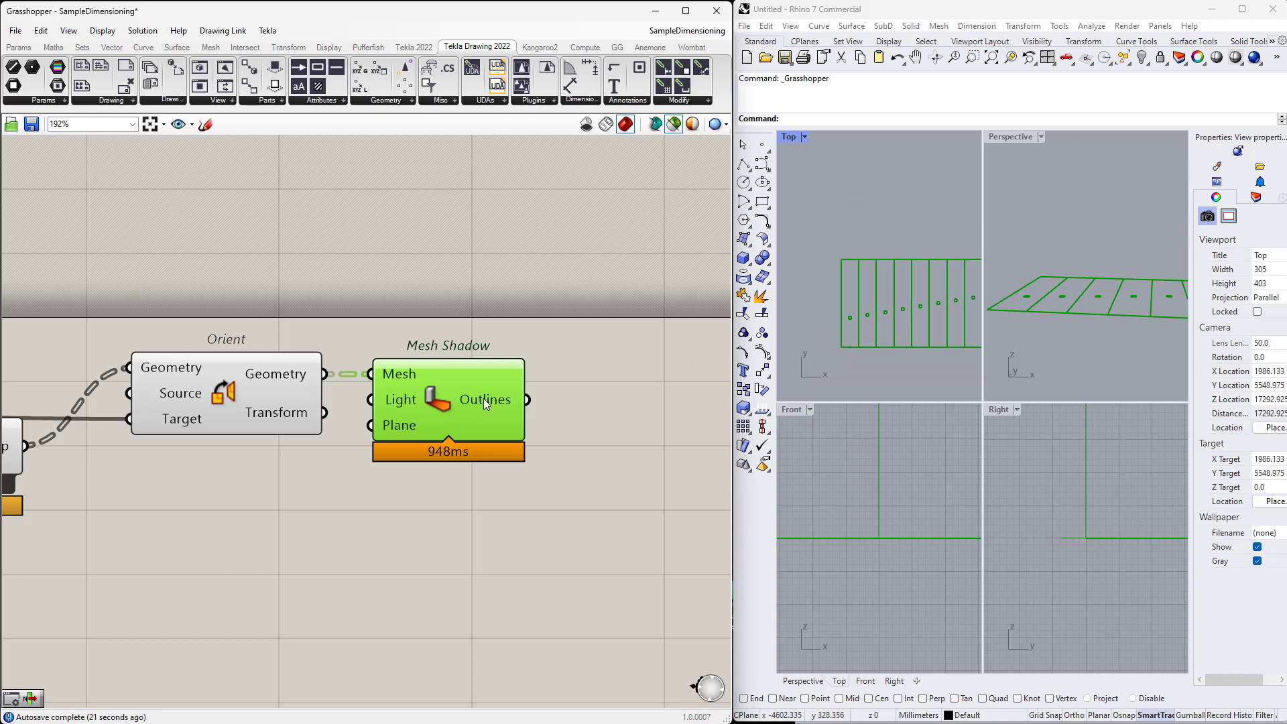
mouse_move(484, 402)
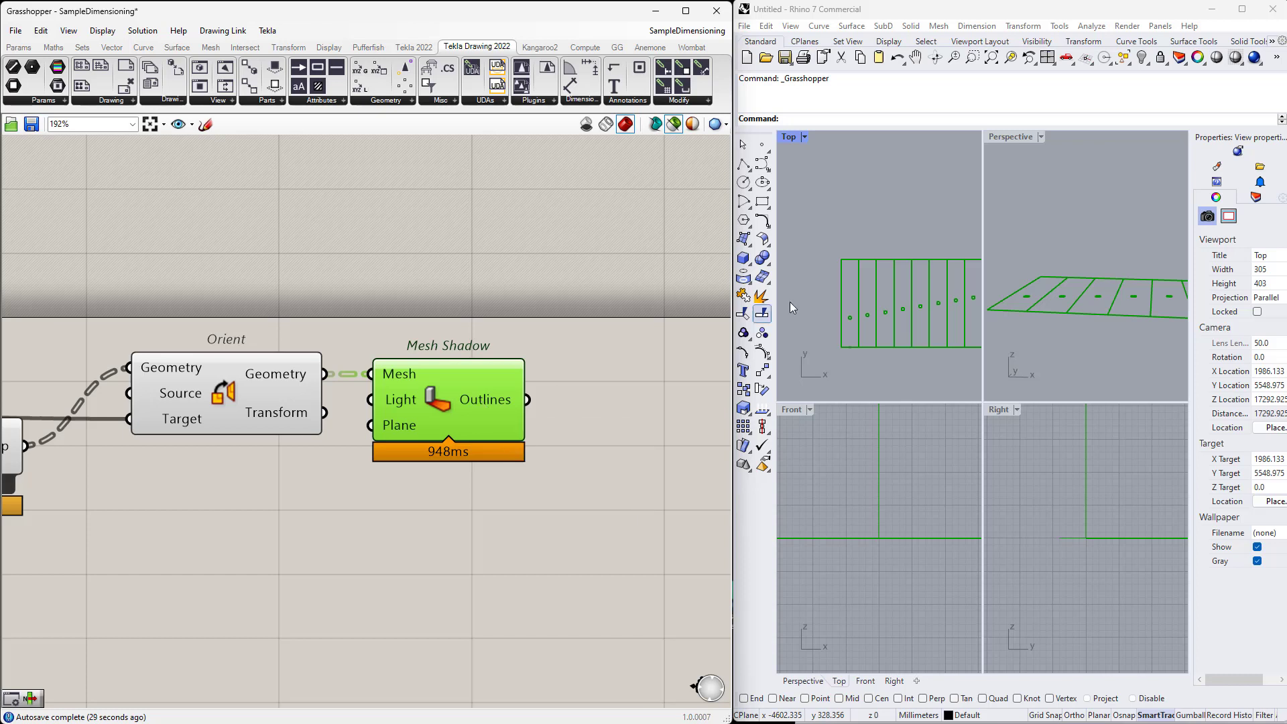
mouse_move(487, 399)
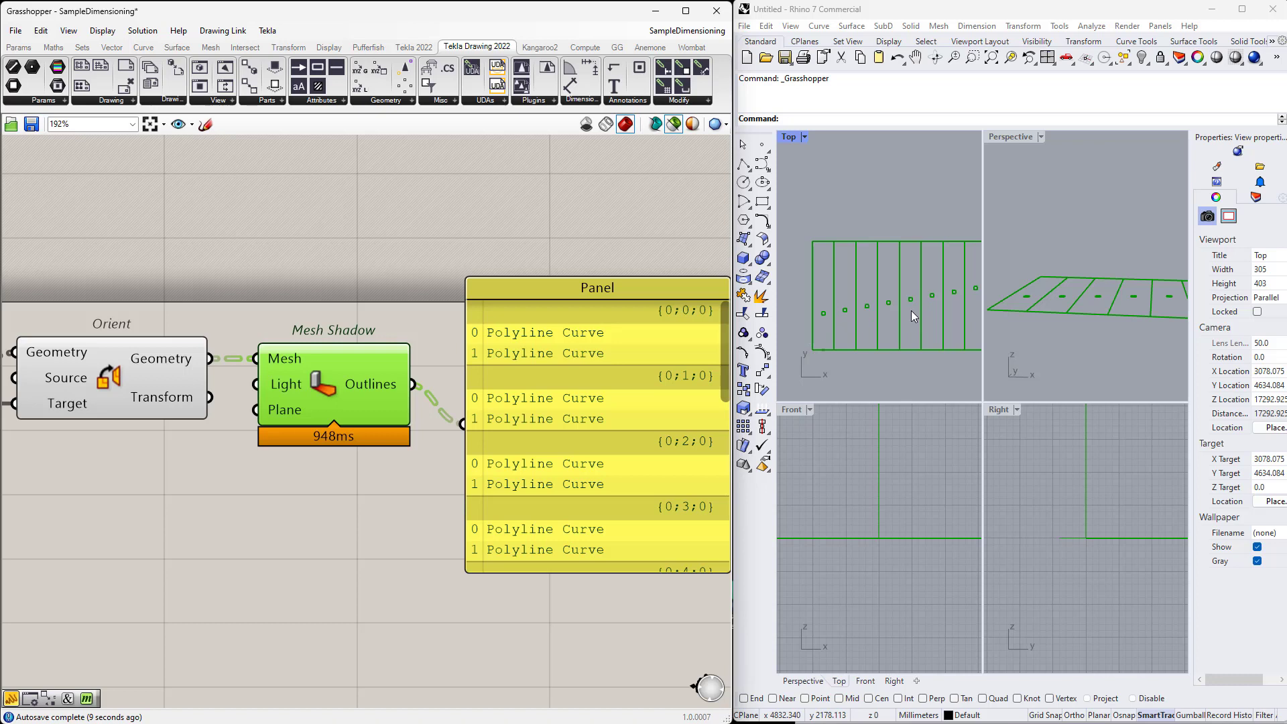
mouse_move(877, 310)
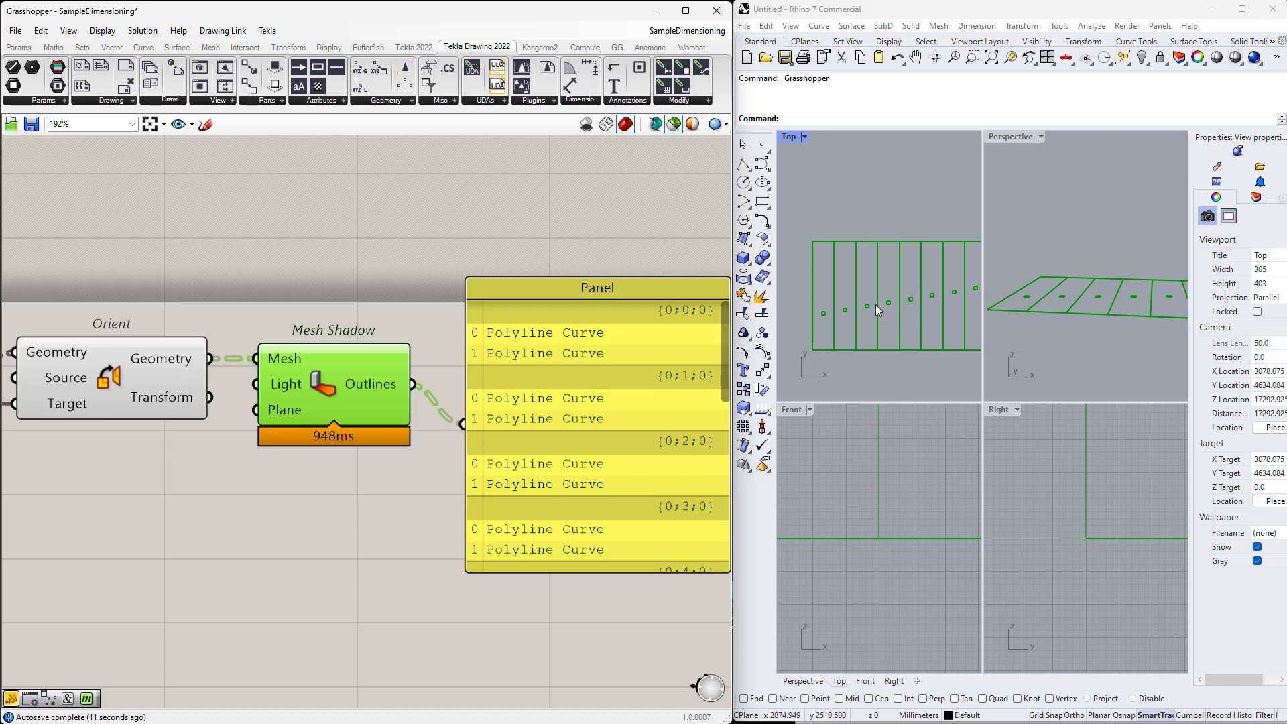
mouse_move(864, 310)
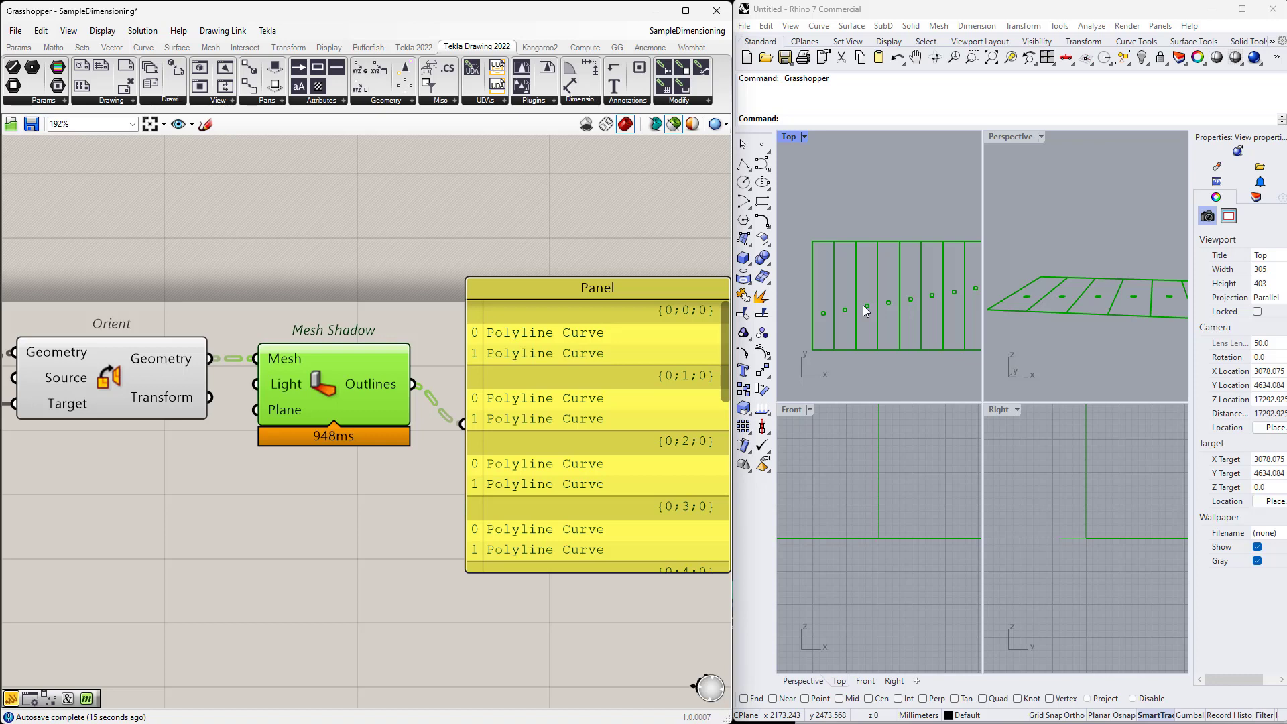
- List the Mesh Shadow outlines in a Panel, two polylines per slab
scroll(down, 3)
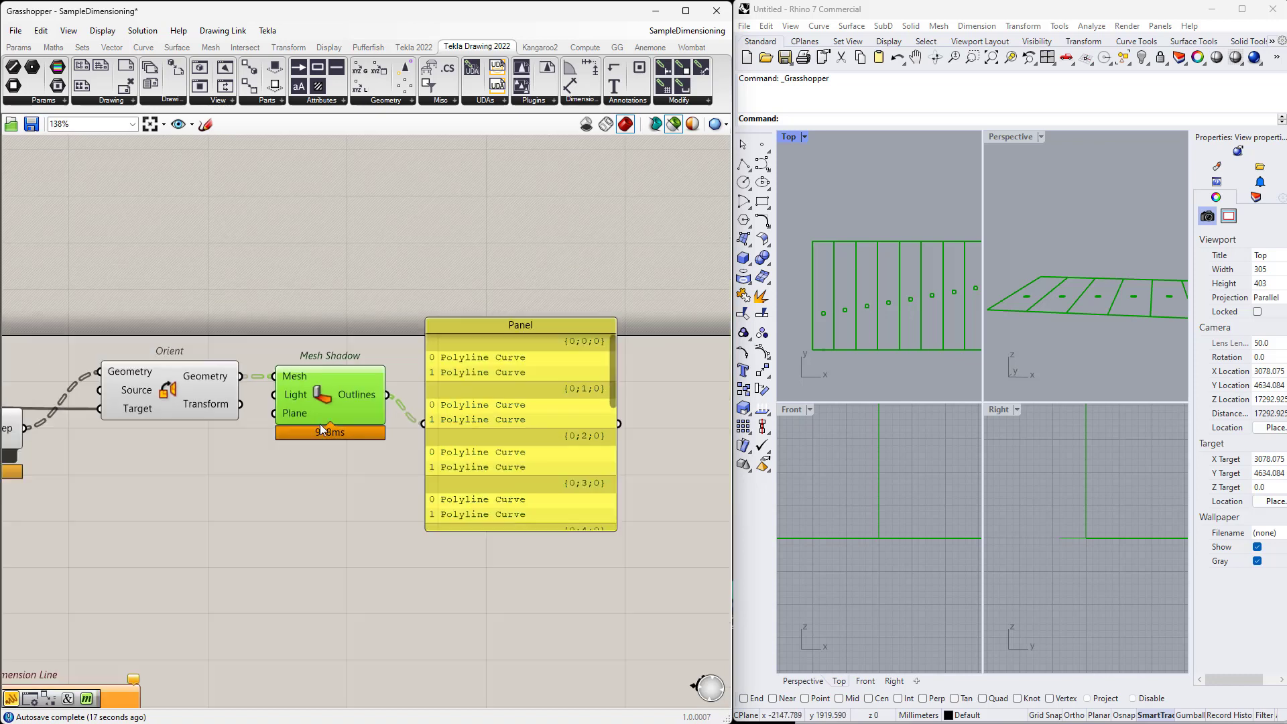
- Insert a List Item component between Mesh Shadow Outlines and the Panel
double_click(388, 526)
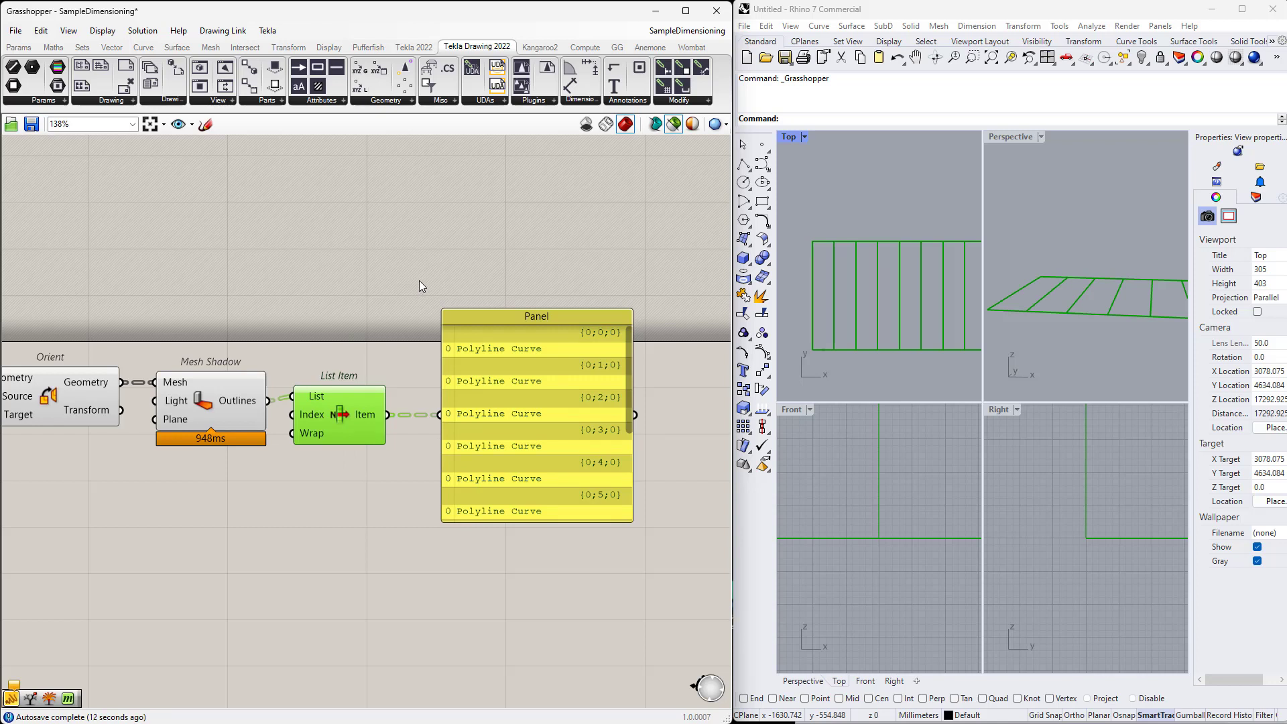
mouse_move(594, 494)
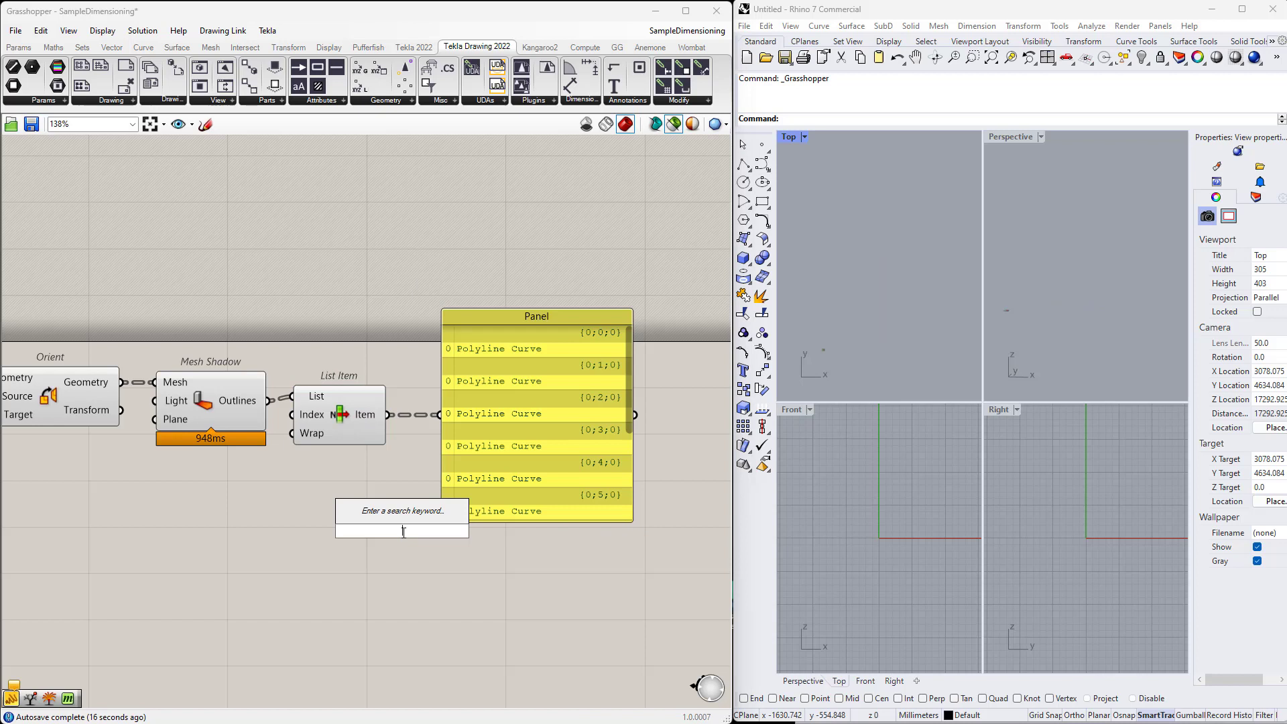
- Place a Discontinuity component listing each outline's four corner points in the Panel
text(dis)
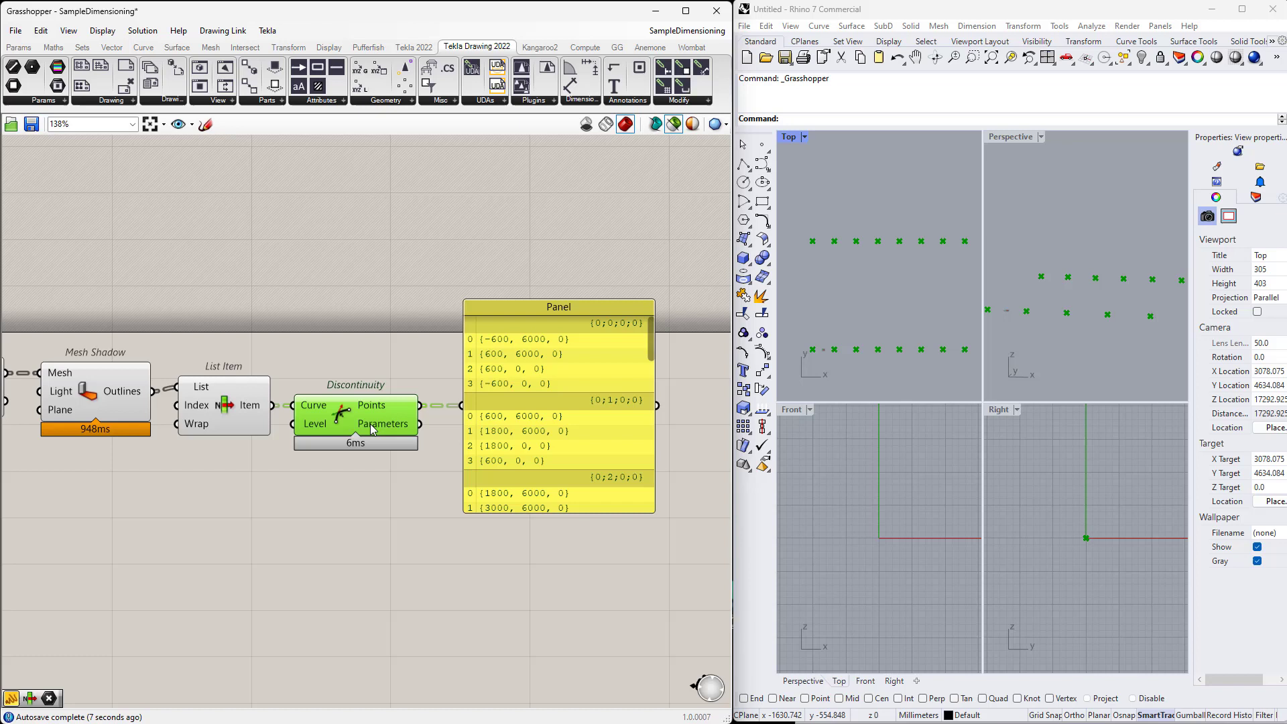
scroll(down, 3)
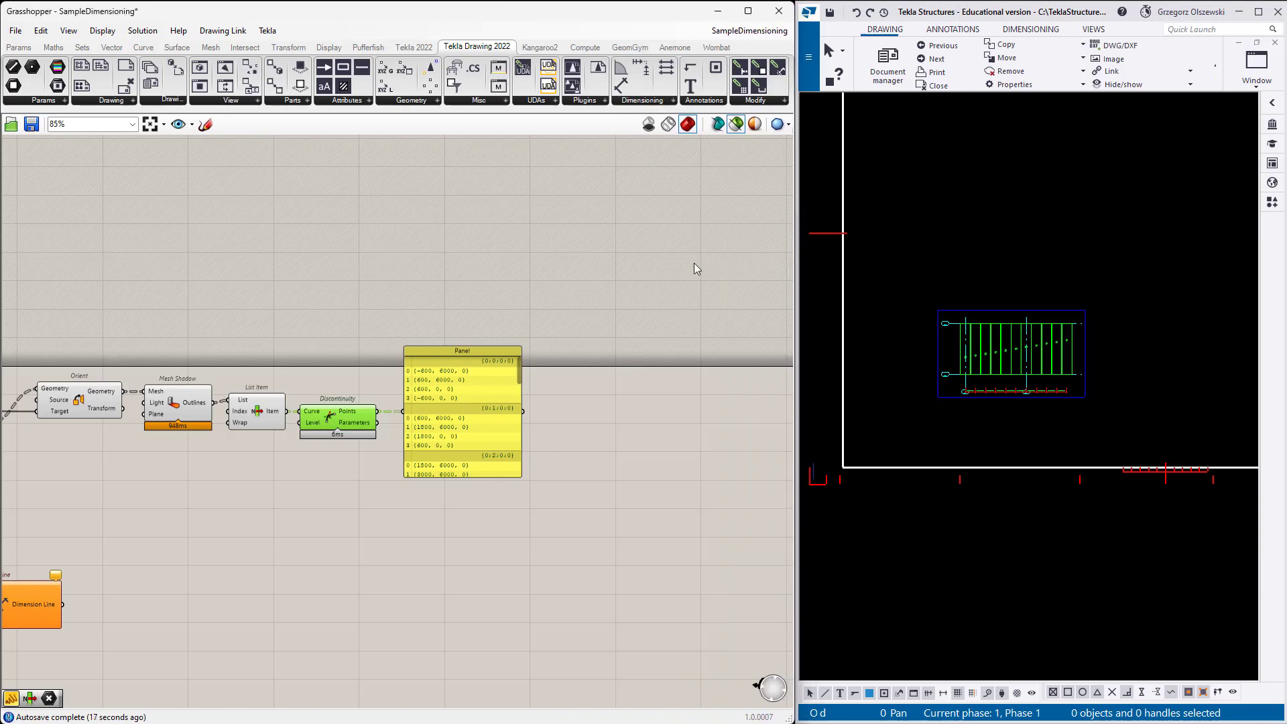
- Wire Discontinuity Points into Dimension Line and inspect the 1200 dimensions in Tekla
scroll(down, 3)
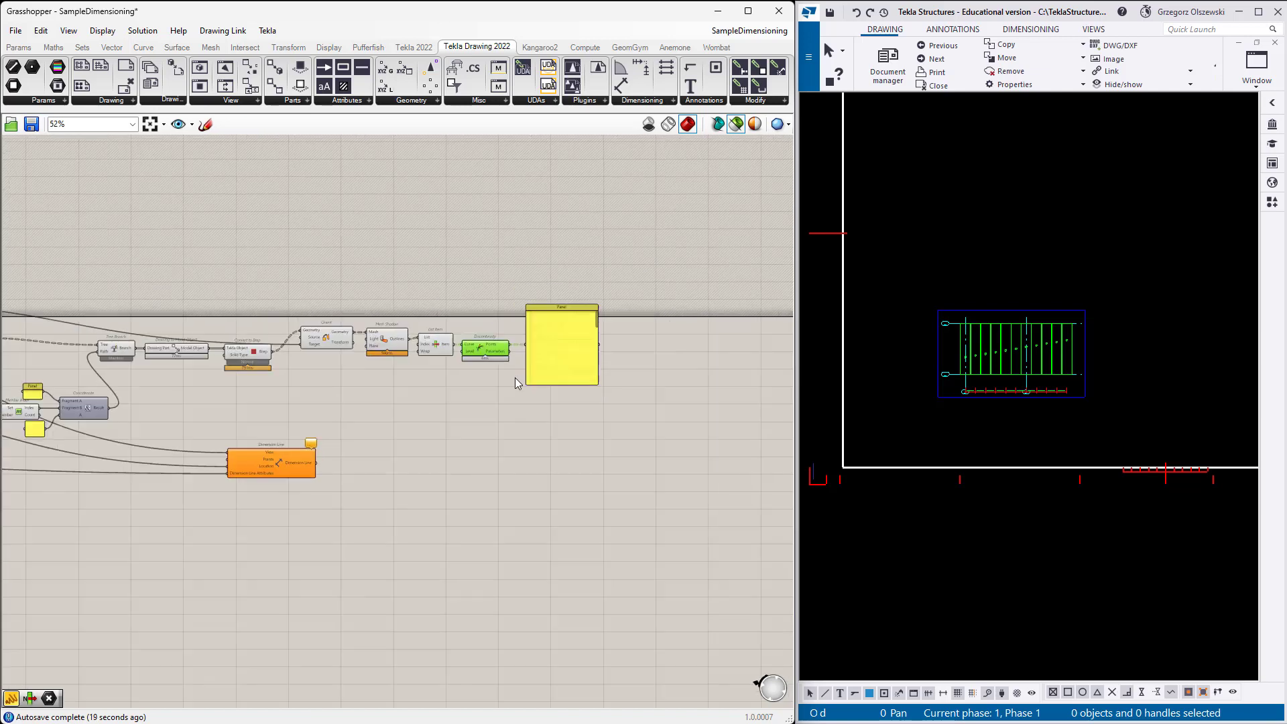
scroll(up, 3)
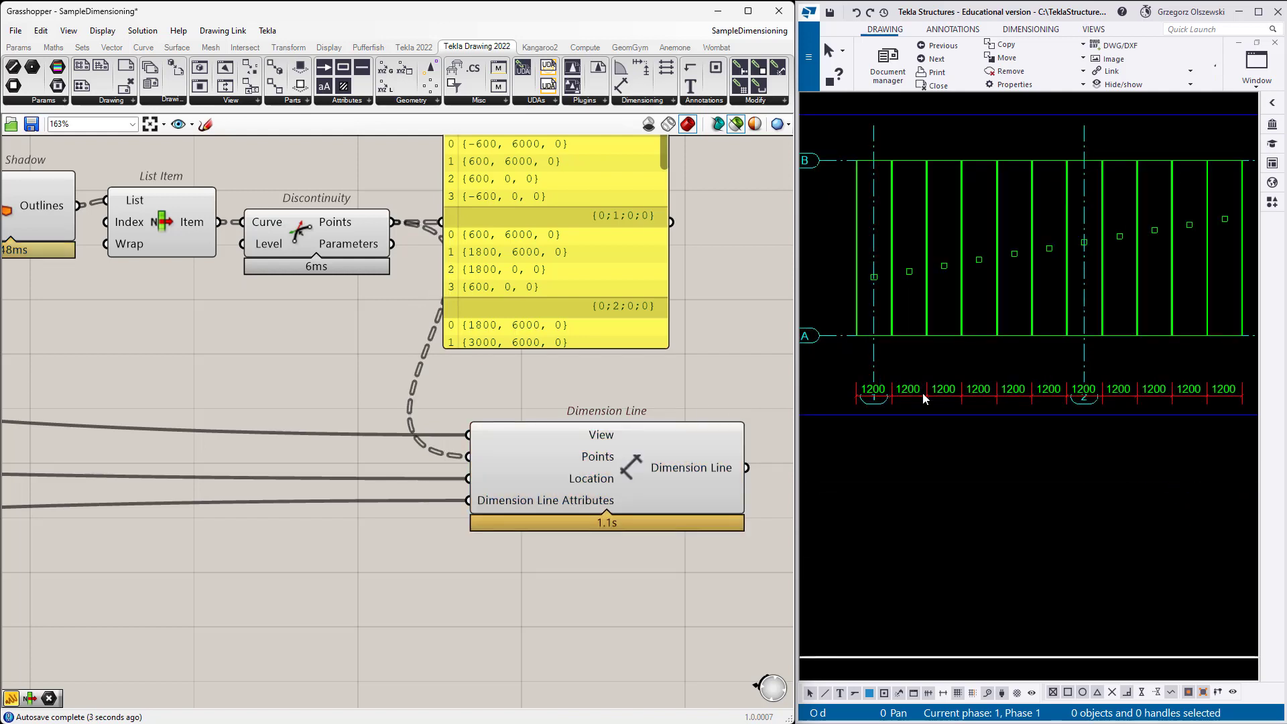
click(974, 396)
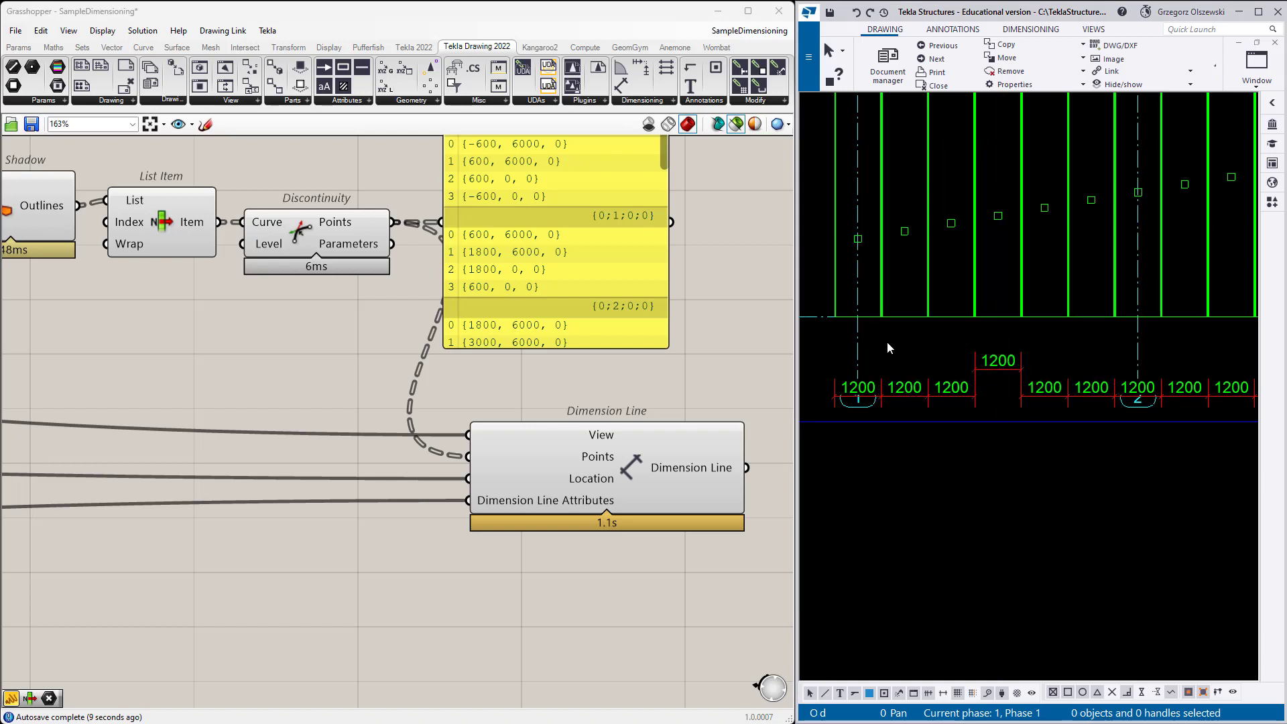
mouse_move(403, 243)
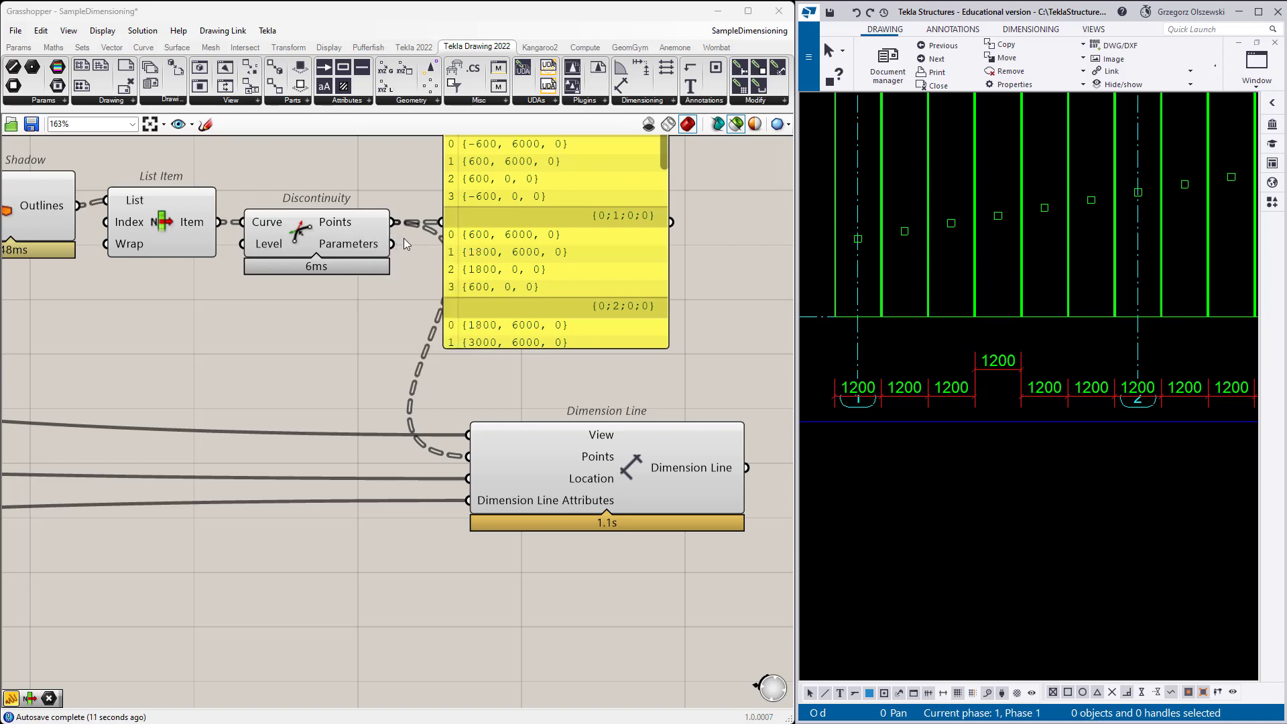
mouse_move(431, 413)
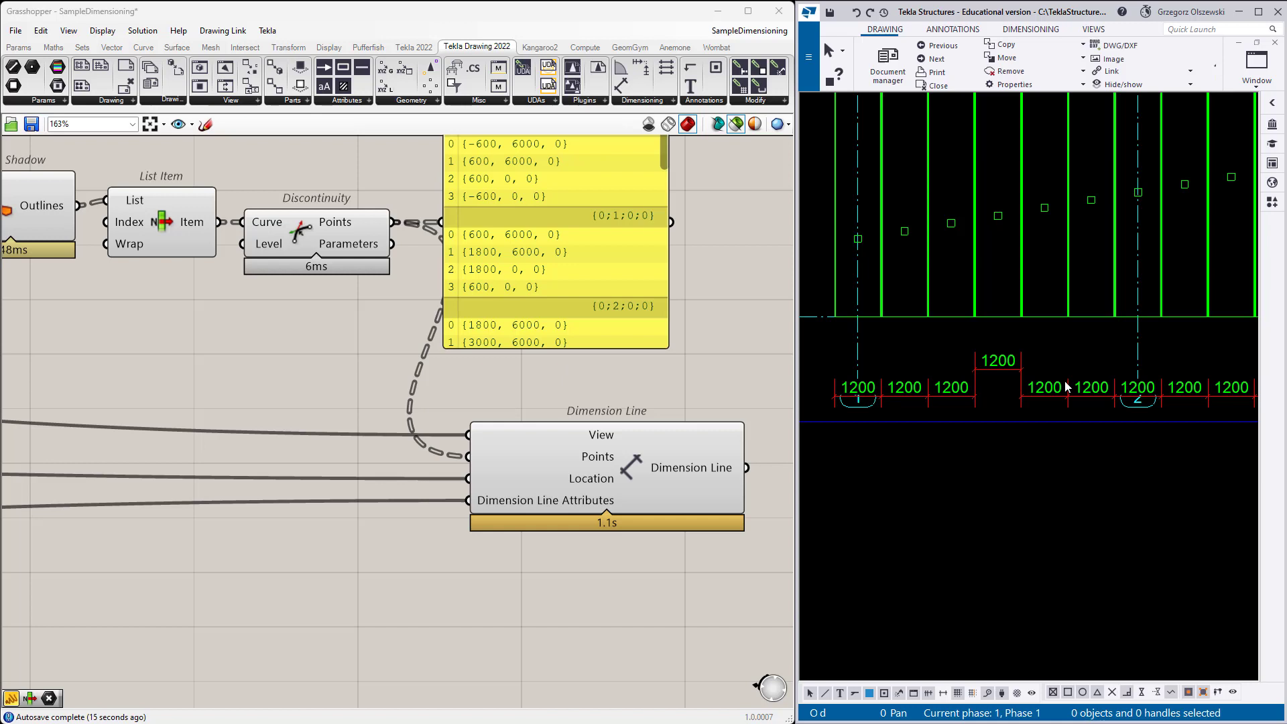
mouse_move(357, 326)
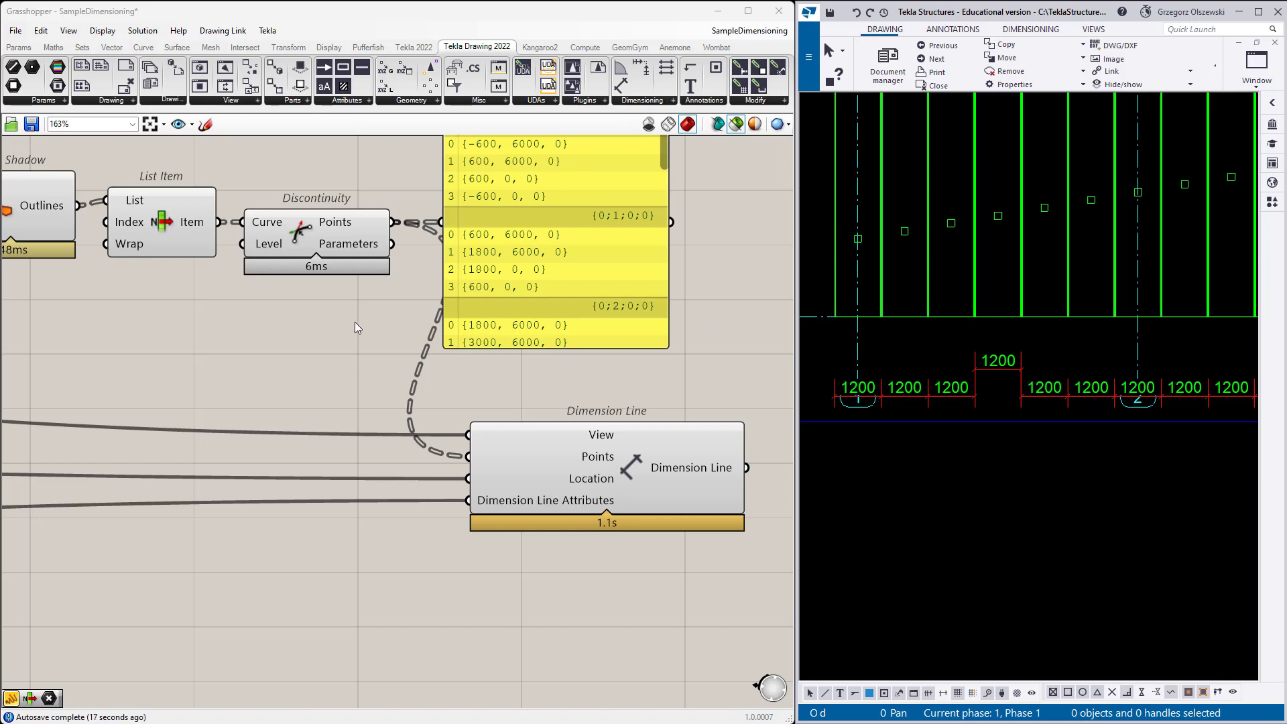
- Flatten the Discontinuity Points output and check the single combined dimension chain
right_click(335, 222)
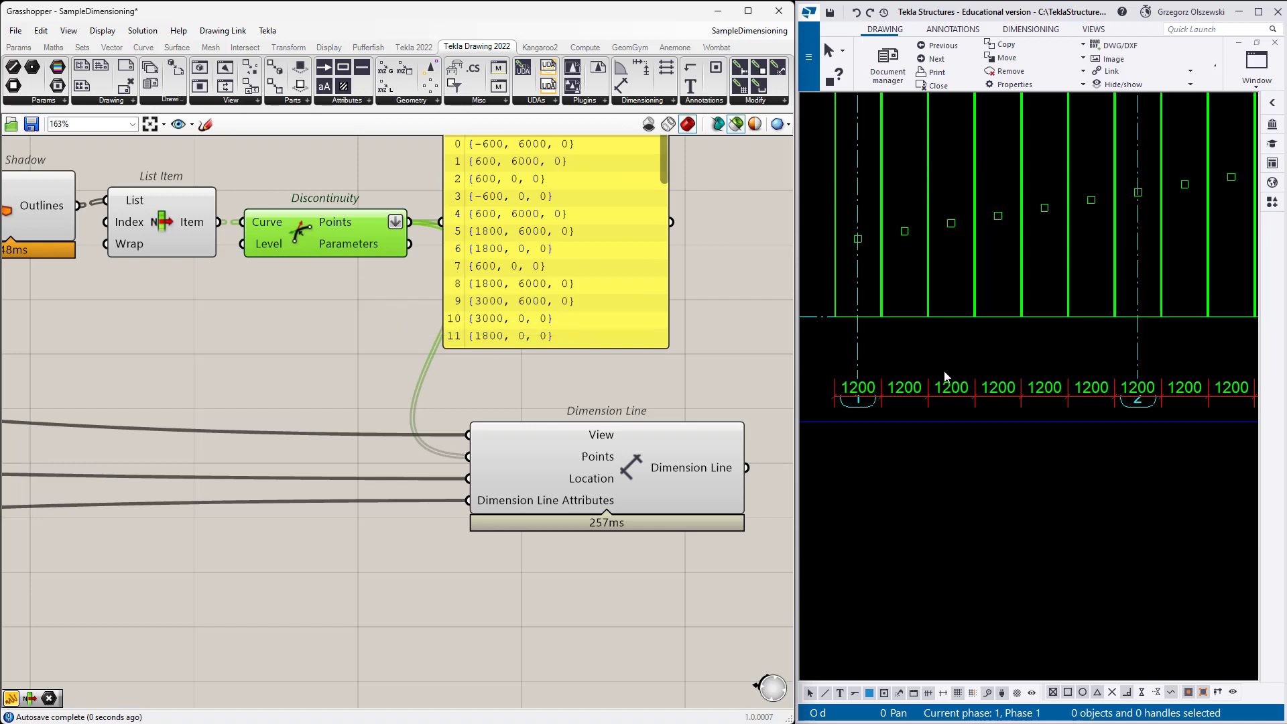
click(980, 398)
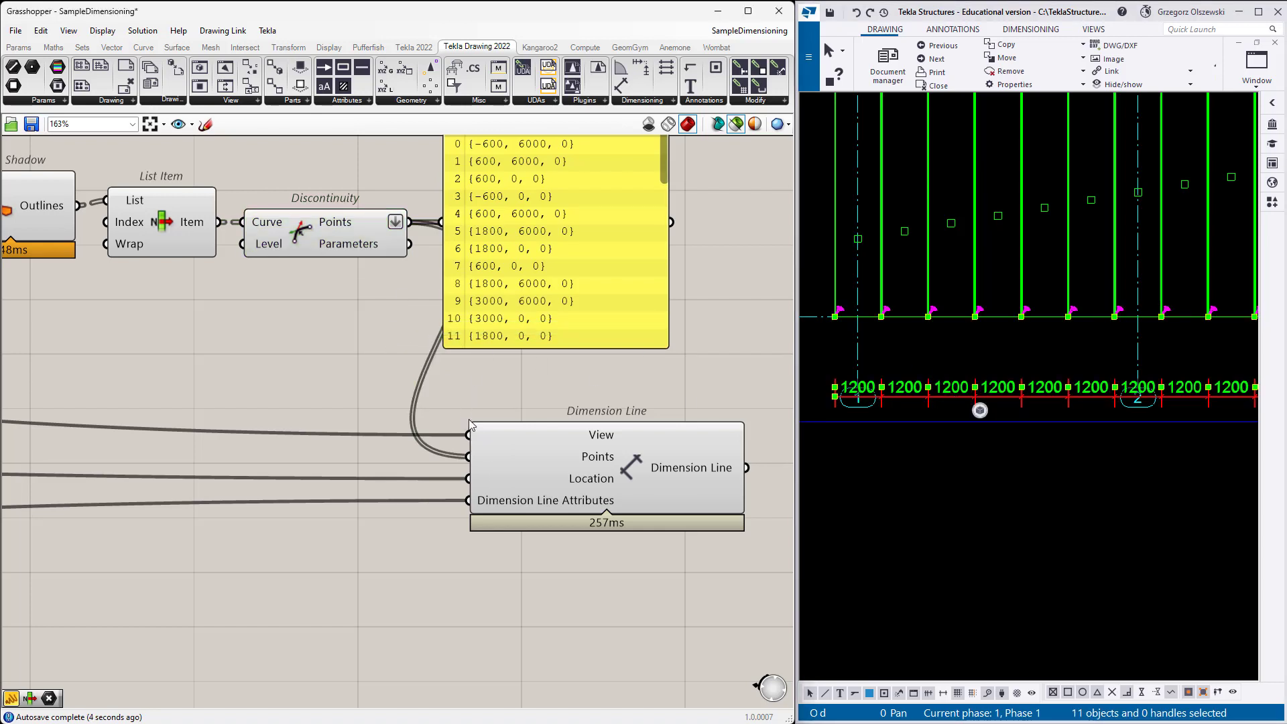
mouse_move(483, 357)
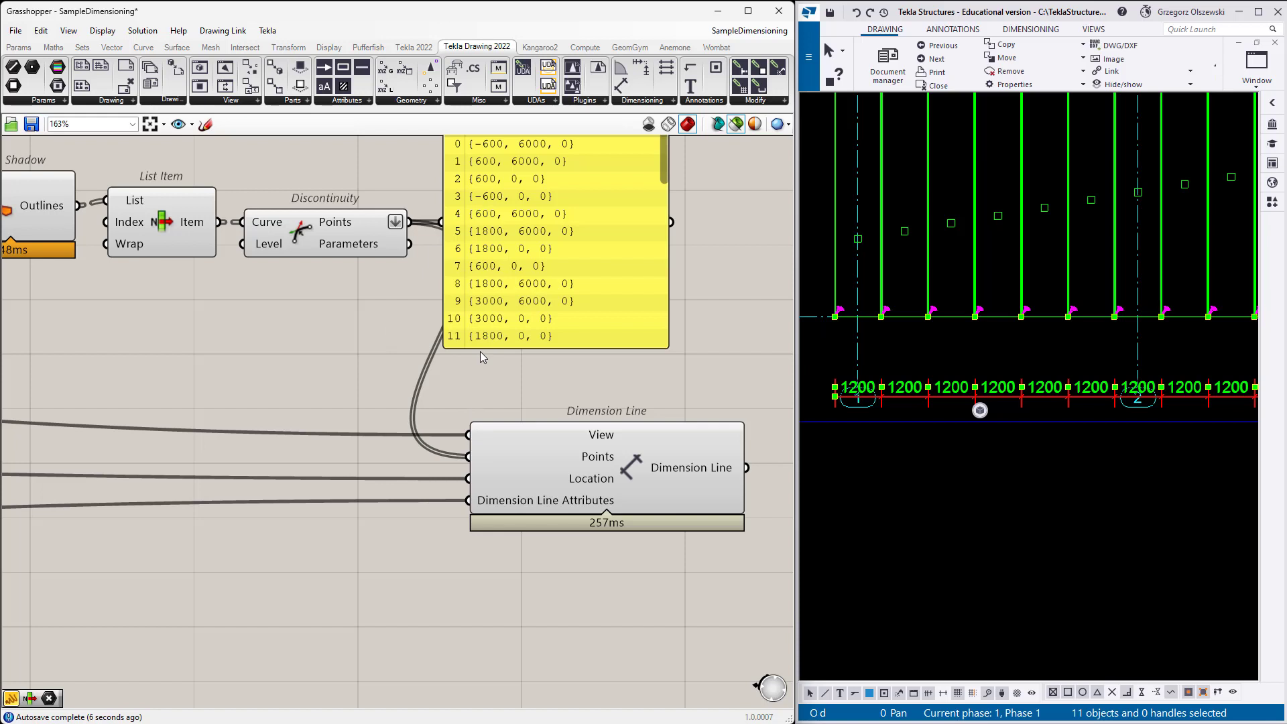
mouse_move(944, 339)
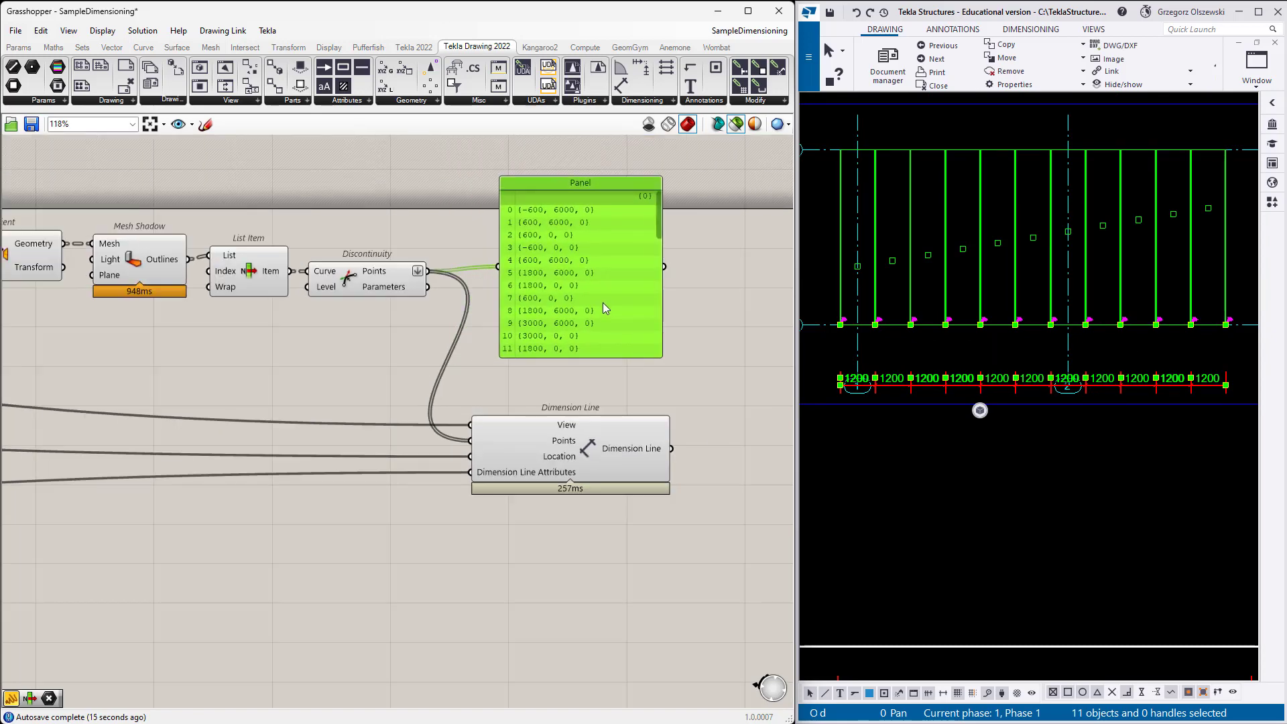
- Unflatten the Points output and list each slab's two horizontal extreme points in a panel
click(410, 100)
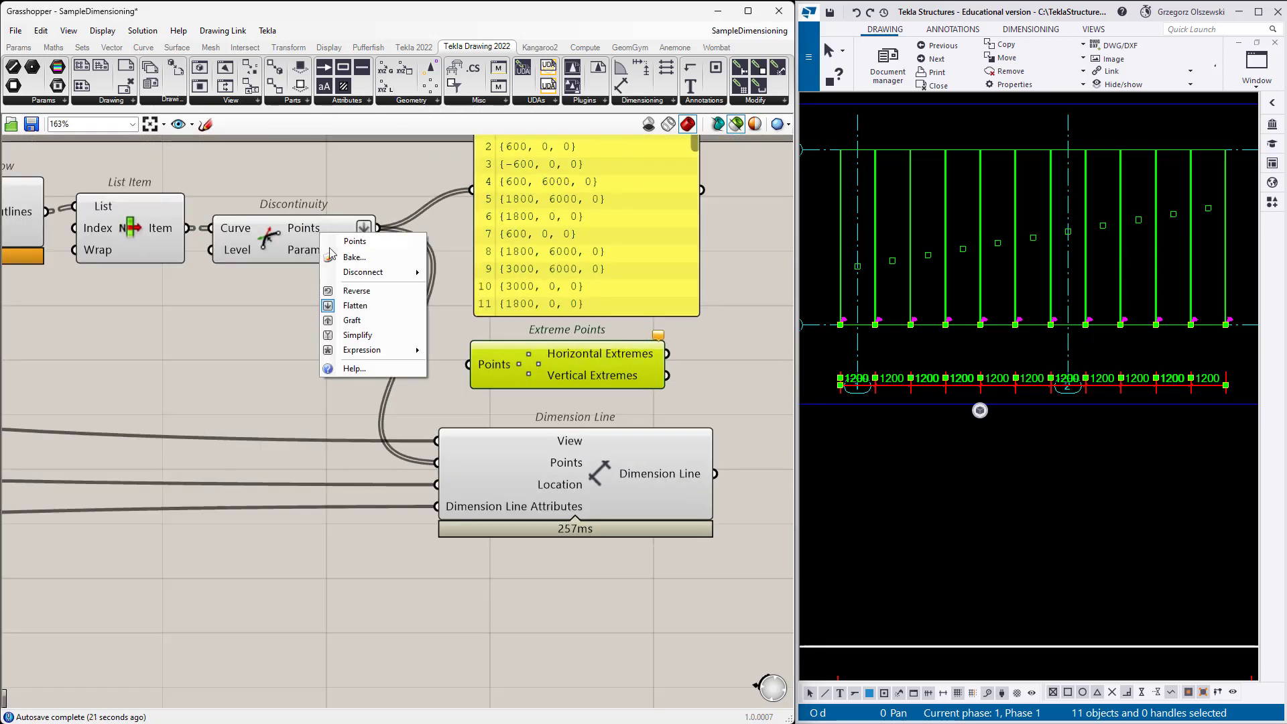
click(351, 320)
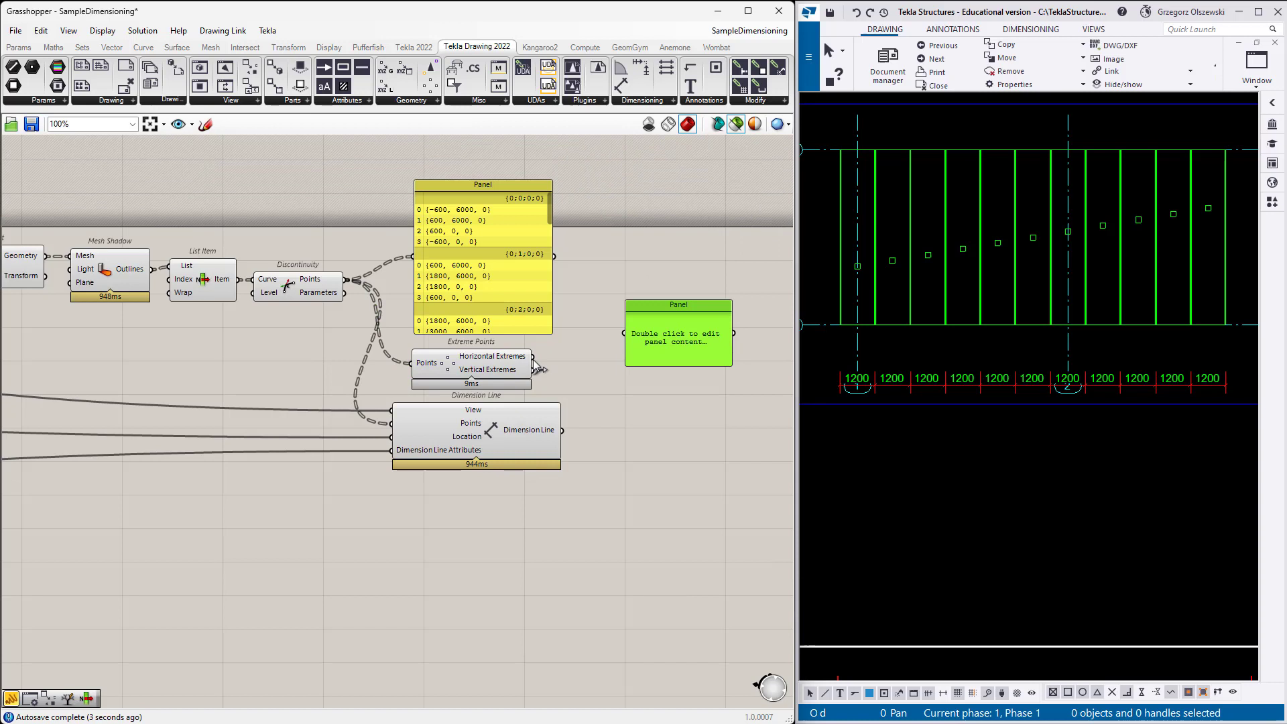
double_click(677, 332)
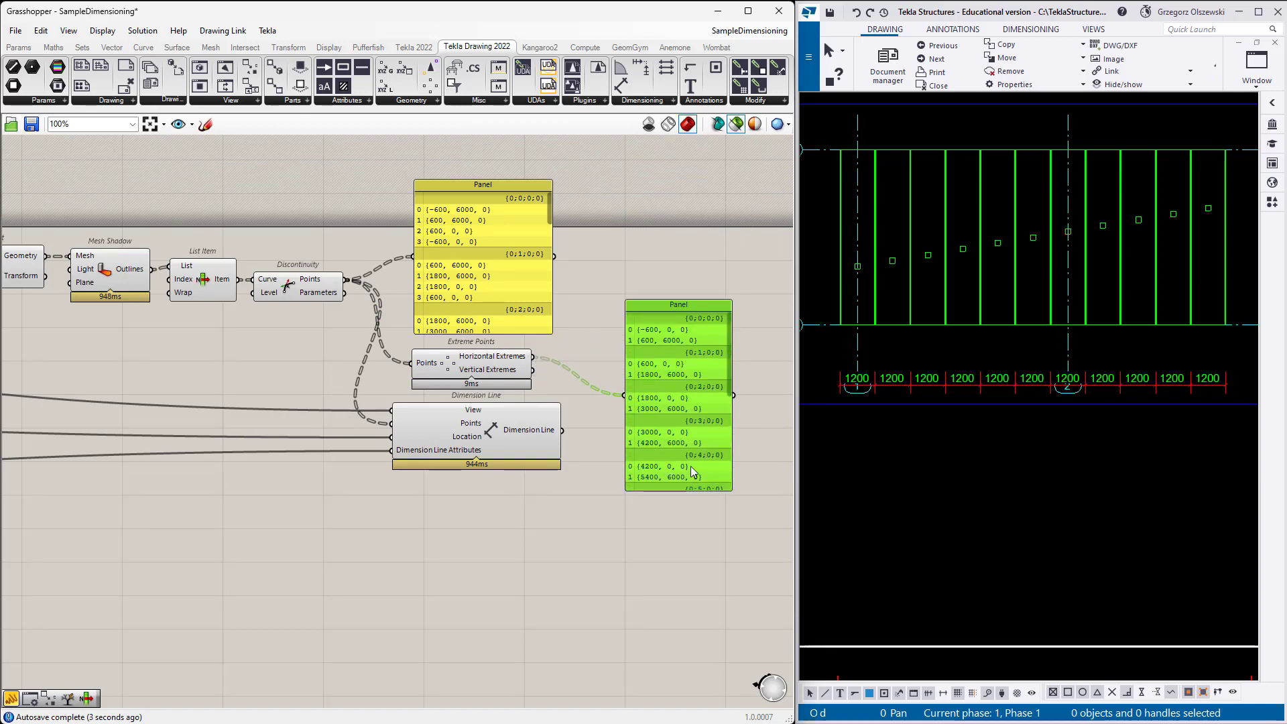
mouse_move(602, 401)
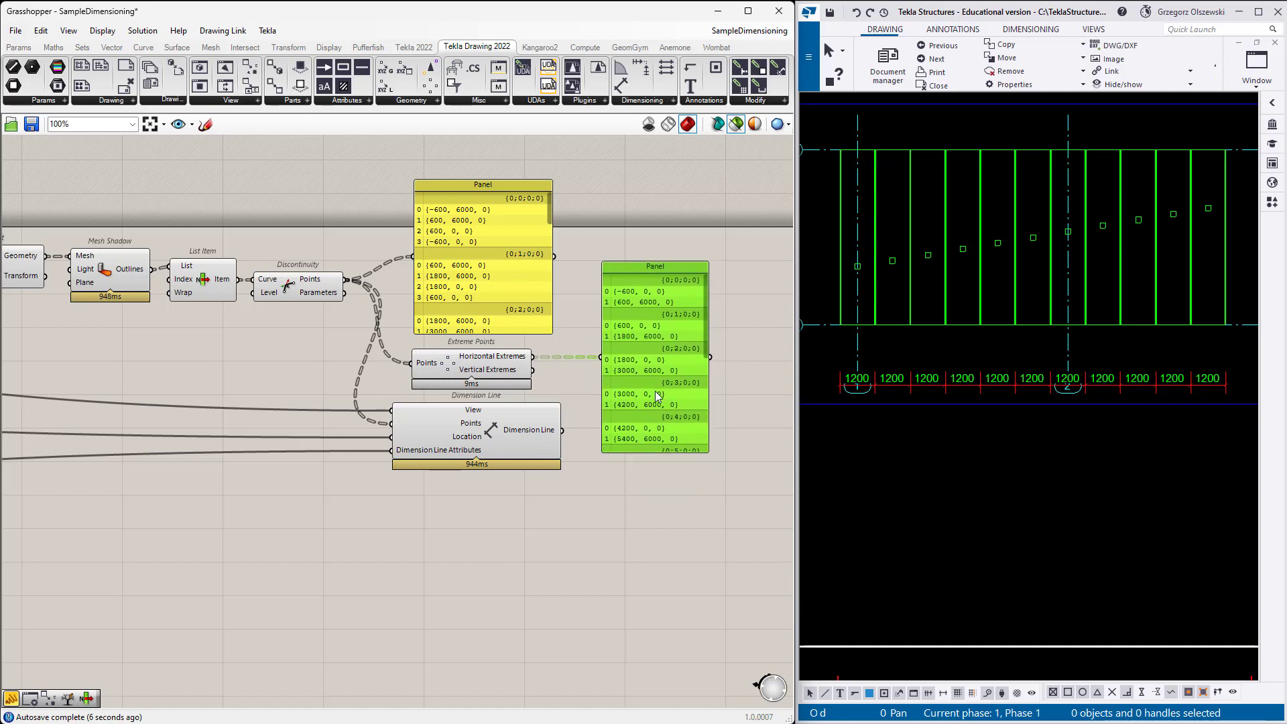
mouse_move(588, 399)
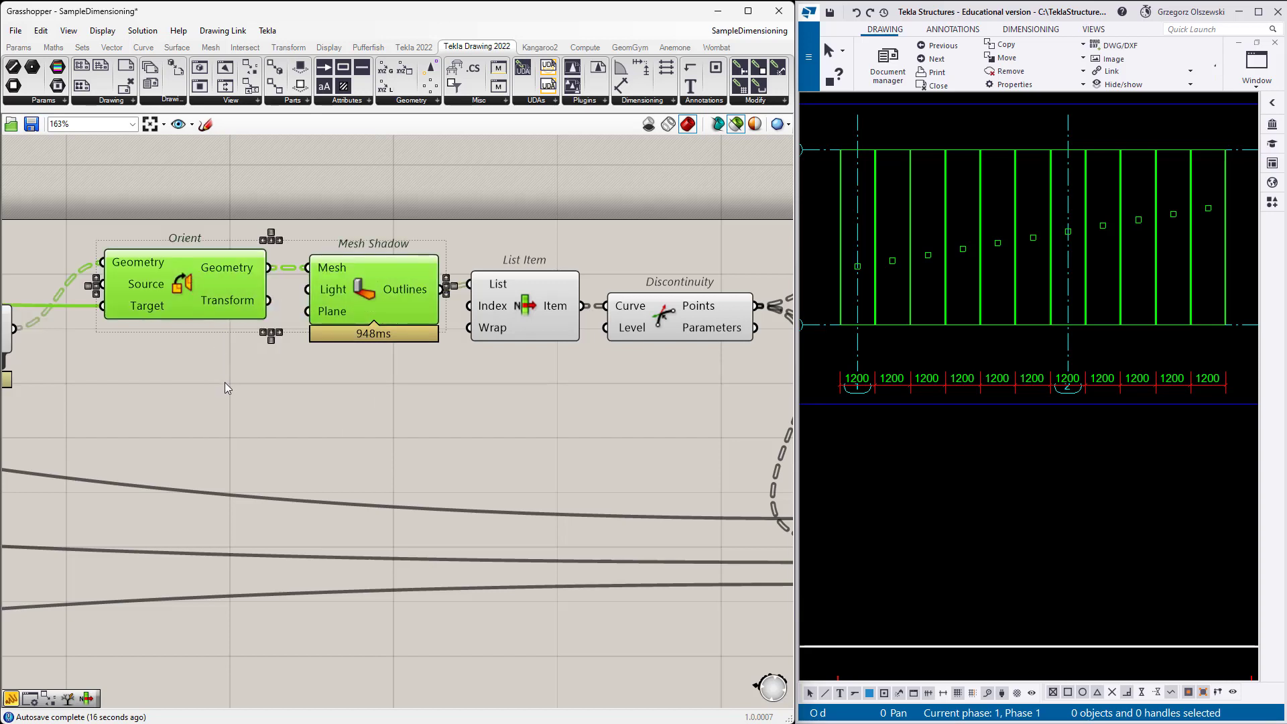
mouse_move(240, 424)
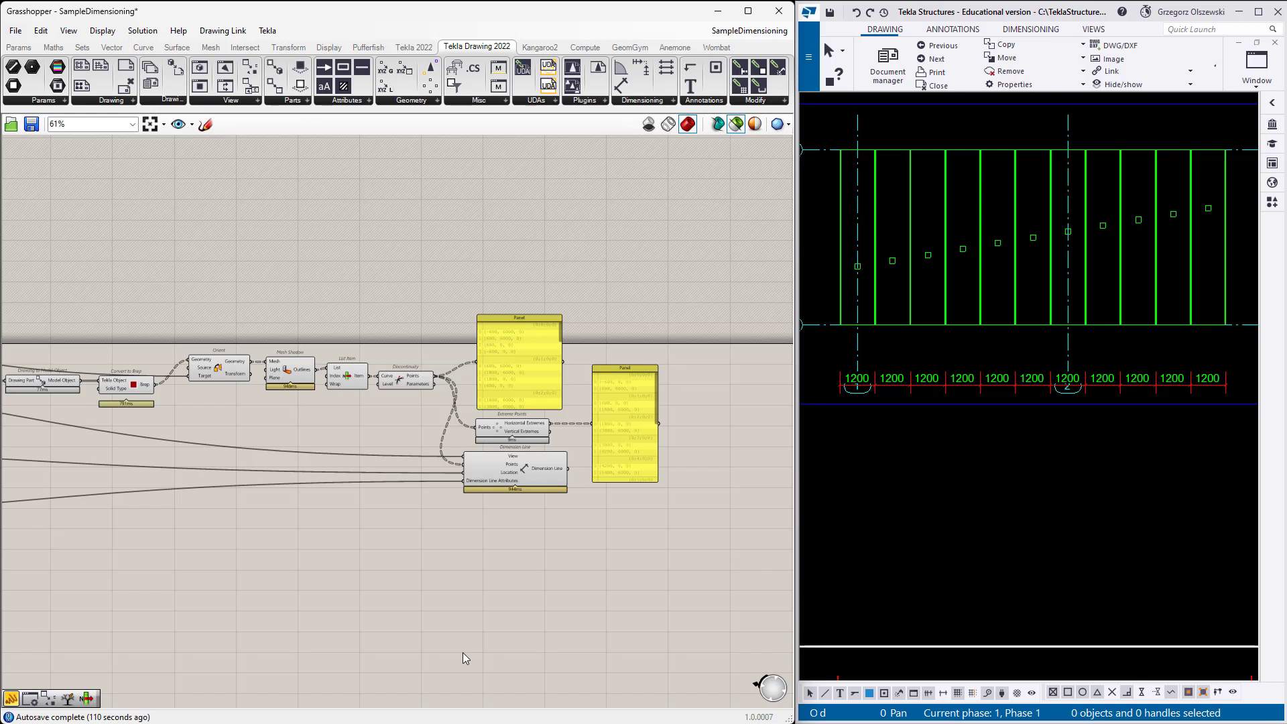
scroll(up, 3)
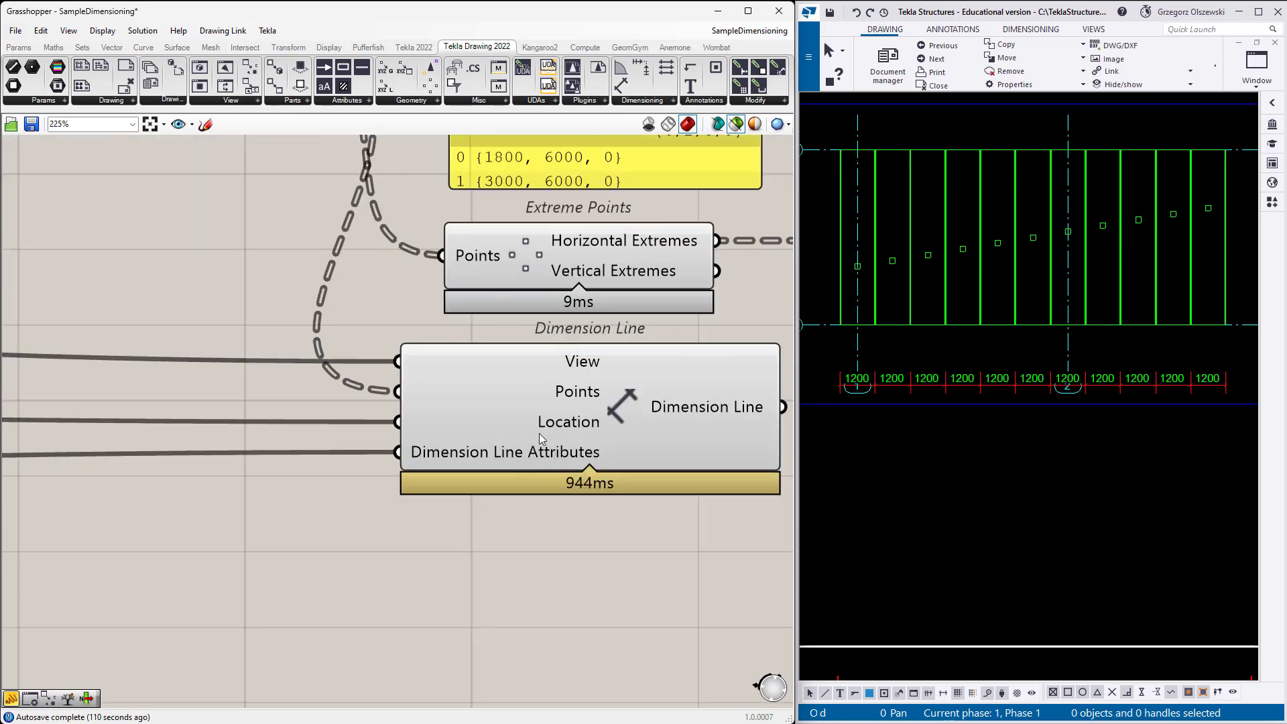
mouse_move(578, 429)
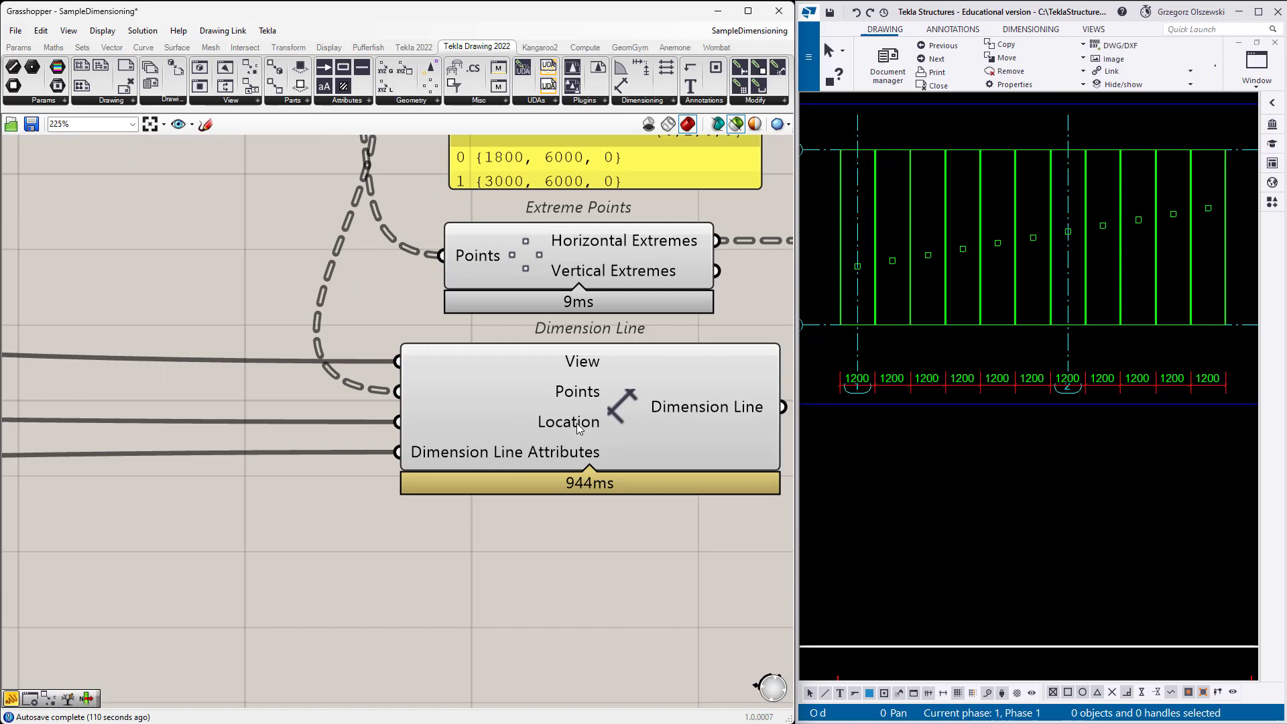